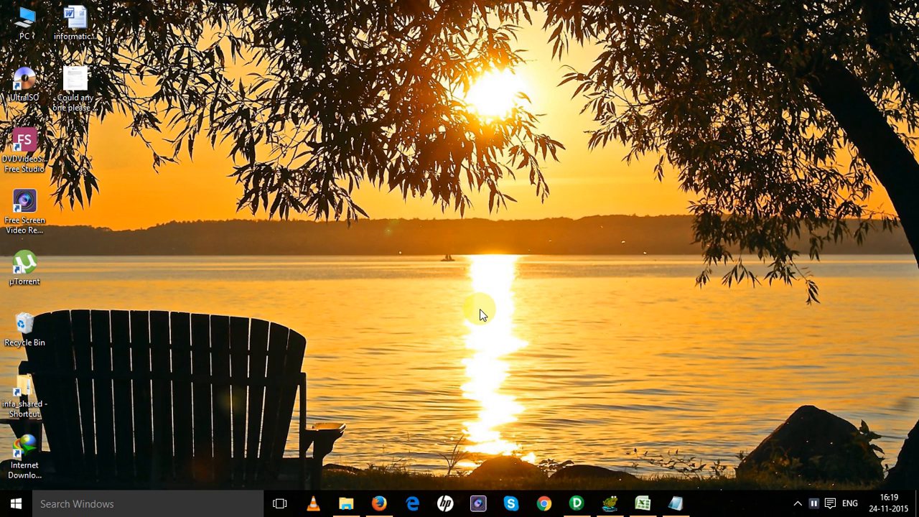
pyautogui.moveTo(480, 348)
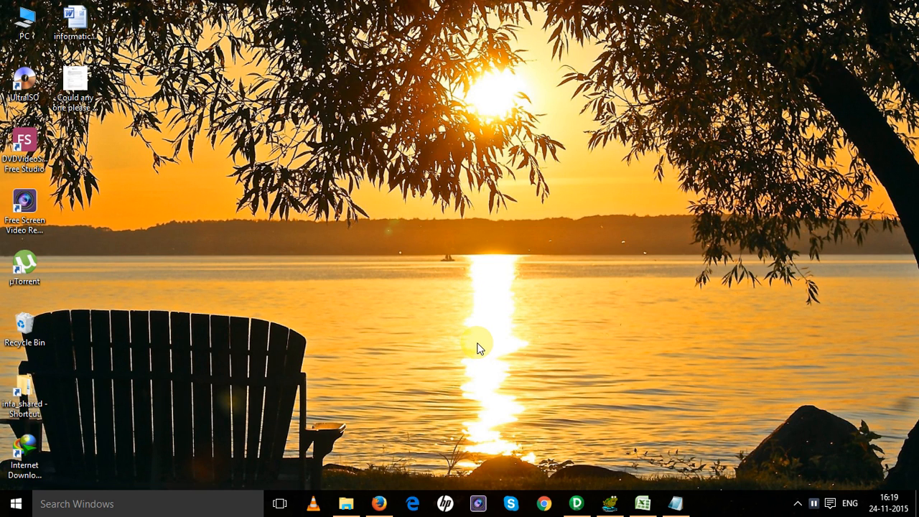
pyautogui.moveTo(602, 381)
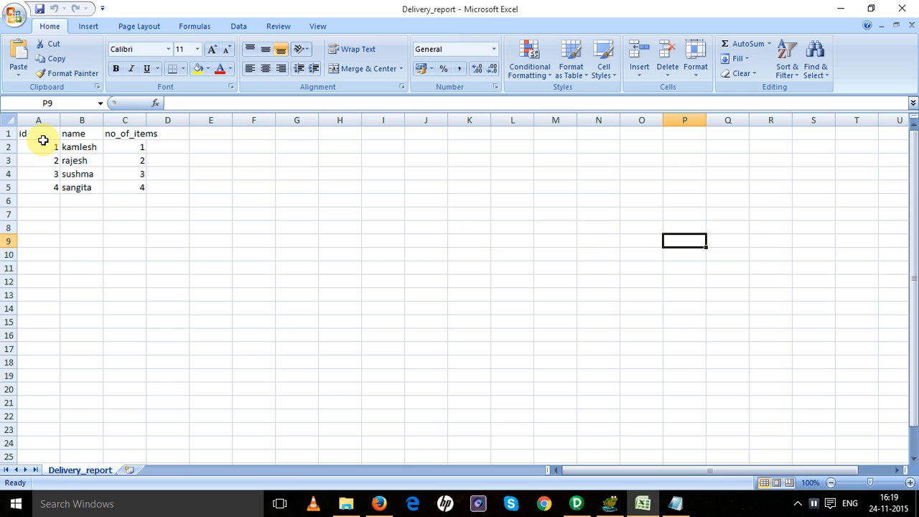
pyautogui.moveTo(124, 150)
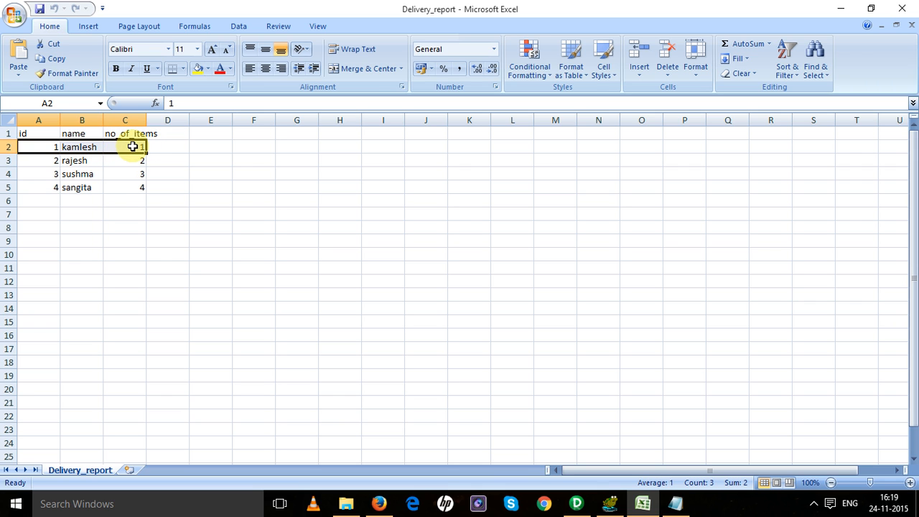
pyautogui.moveTo(122, 169)
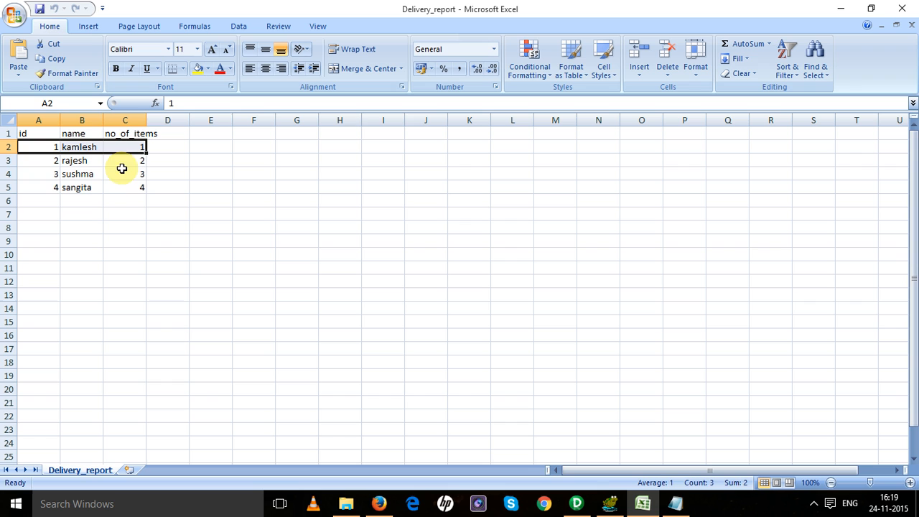
# Check the no_of_items values for rajesh and sushma in the Delivery_report sheet
pyautogui.click(125, 160)
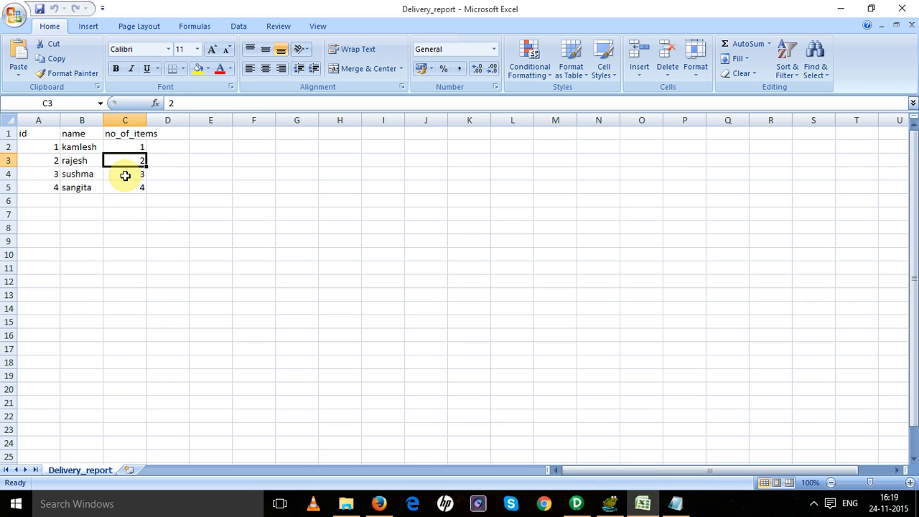
pyautogui.click(125, 173)
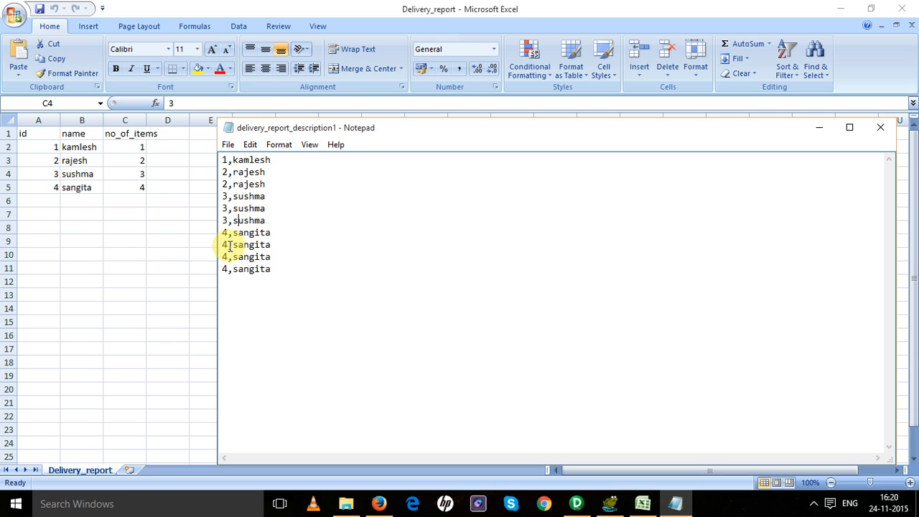
# Highlight the repeated name lines in delivery_report_description1 showing the ten expected rows
pyautogui.moveTo(224, 231); pyautogui.dragTo(280, 280)
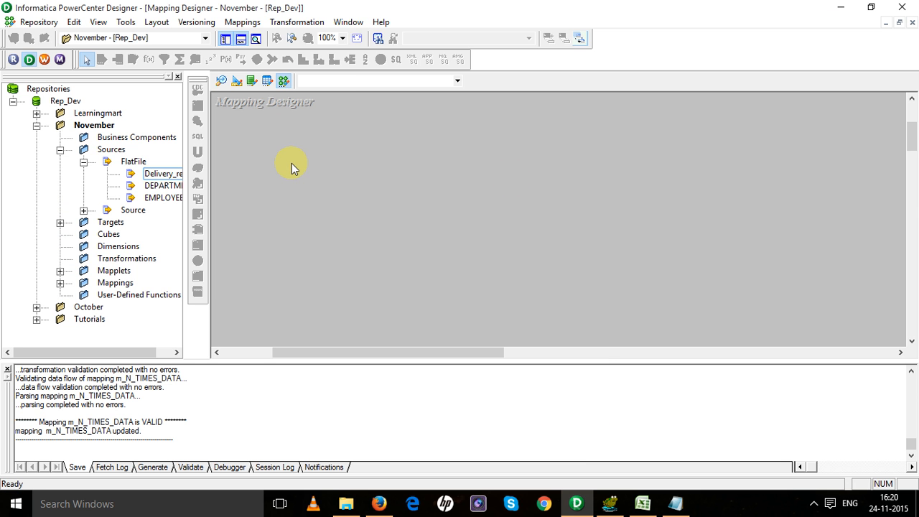
pyautogui.moveTo(271, 158)
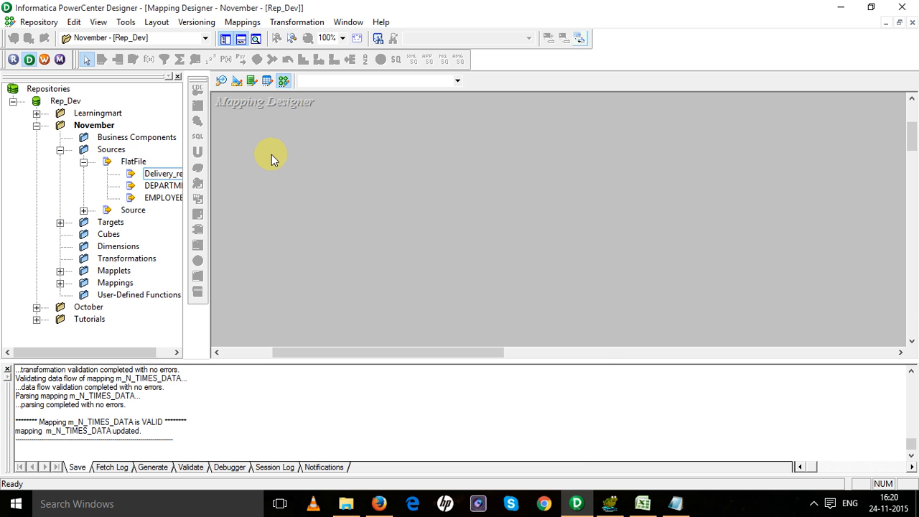
# Use Mappings > Create to add a mapping named m_Repated and confirm
pyautogui.click(163, 174)
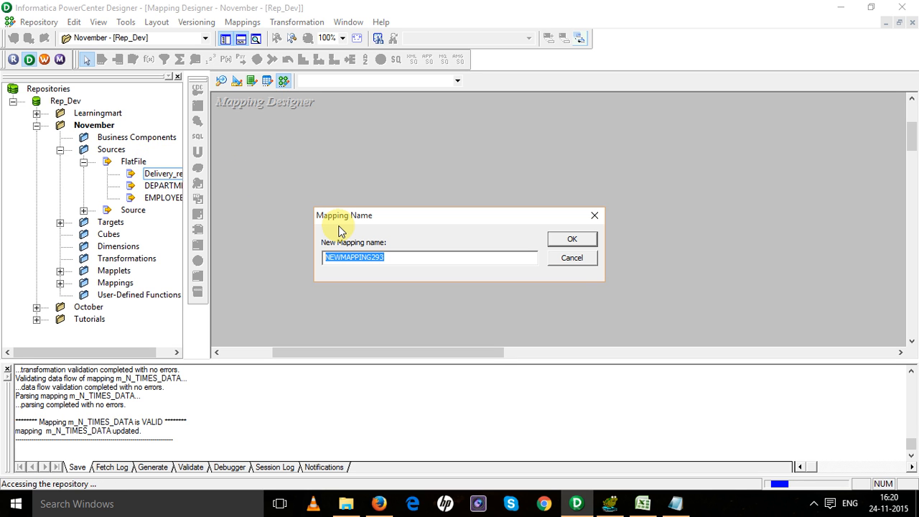
pyautogui.write('m_')
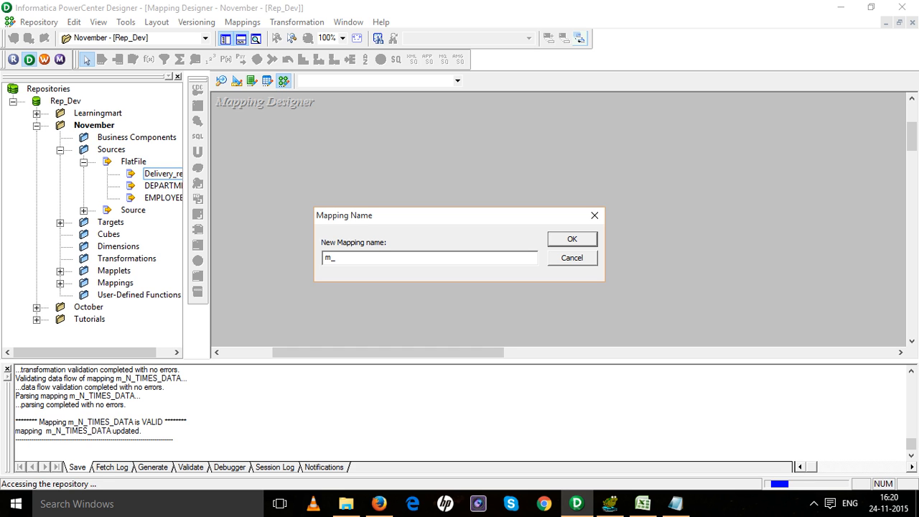
pyautogui.write('Repated')
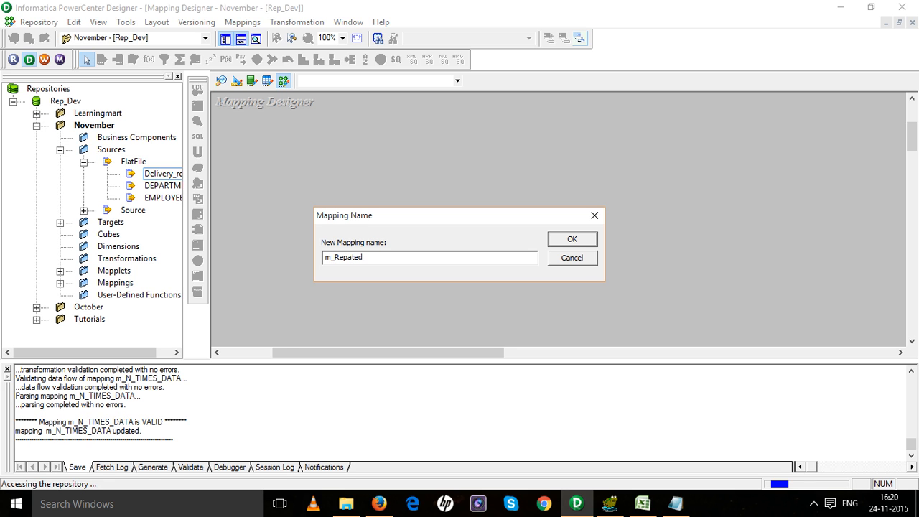
pyautogui.click(573, 239)
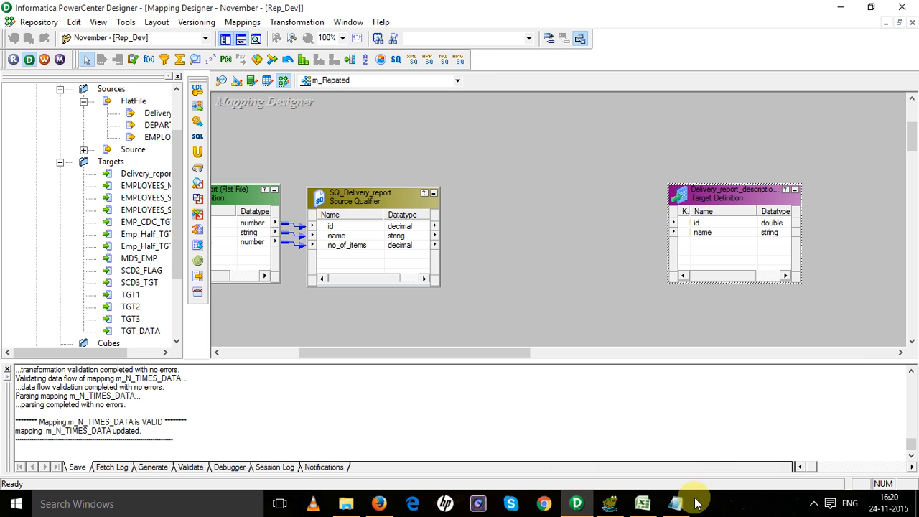
# Place the Delivery_report source and description target onto the m_Repated workspace
pyautogui.click(673, 502)
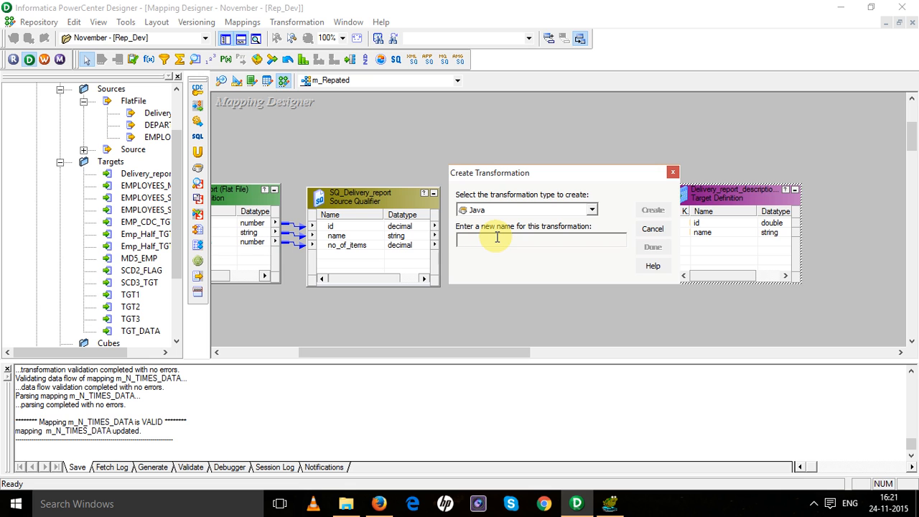
# Create an active Java transformation named 'java' and move it between qualifier and target
pyautogui.write('java')
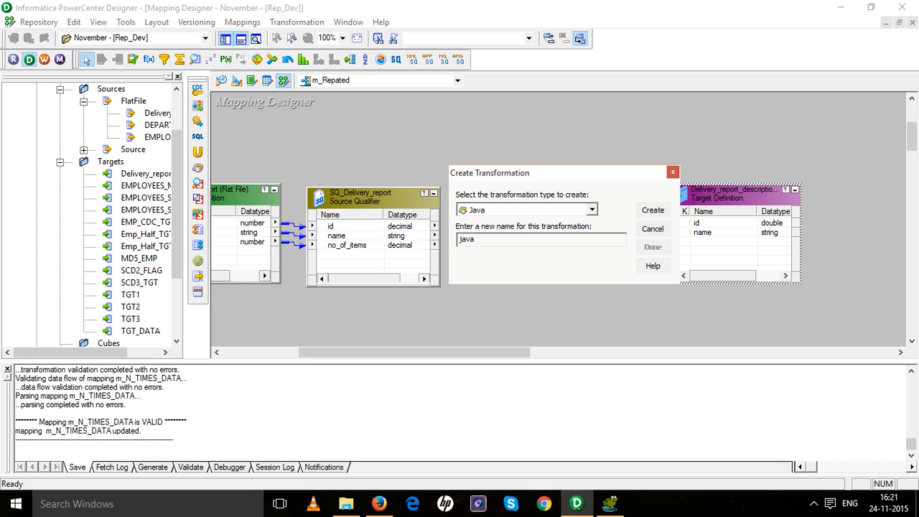
pyautogui.click(652, 210)
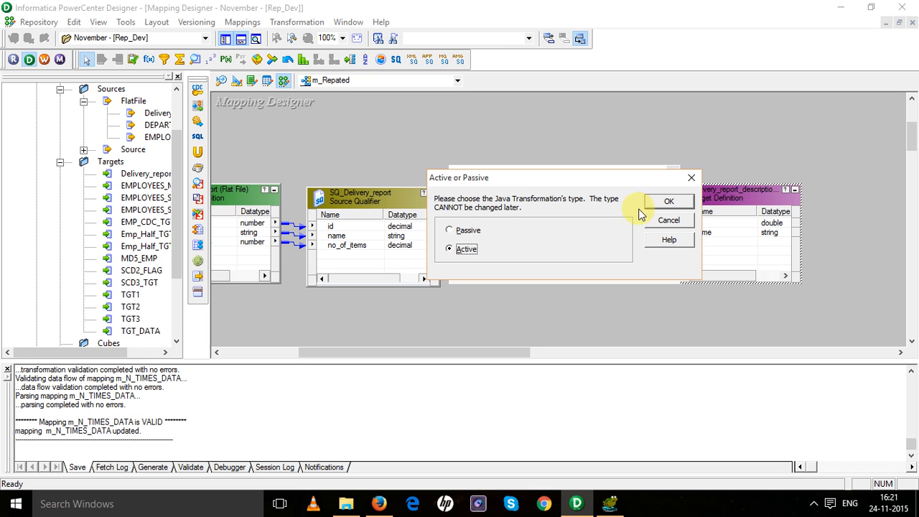
pyautogui.click(668, 200)
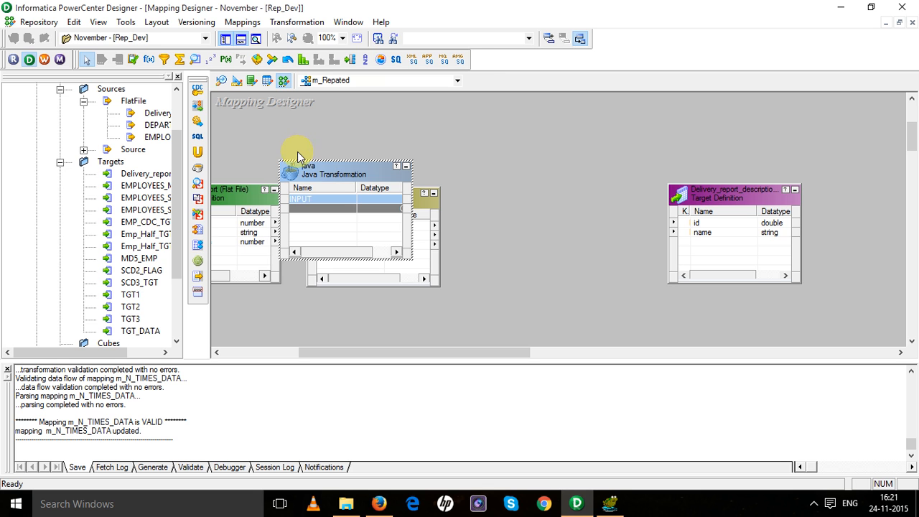
pyautogui.moveTo(347, 174); pyautogui.dragTo(553, 170)
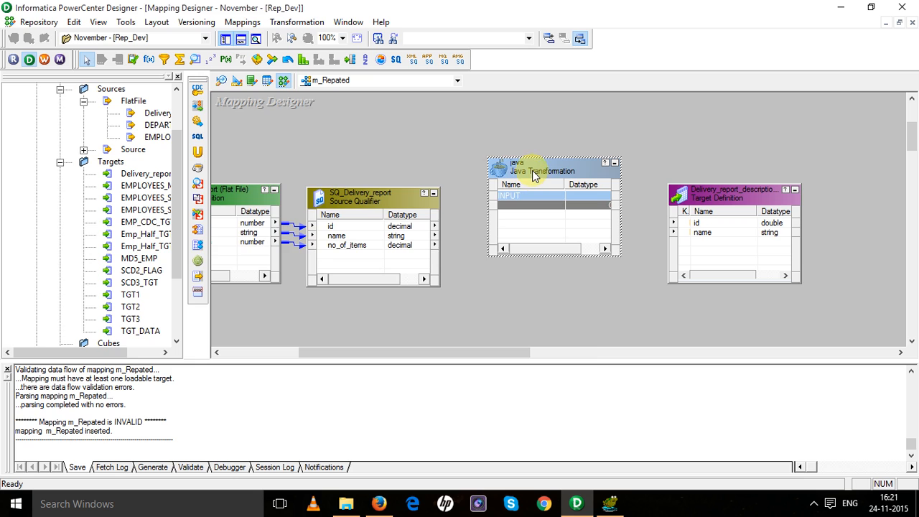
# Add input ports i_ID, i_NAME and i_NO_OF_ITEMS to the java transformation
pyautogui.doubleClick(535, 173)
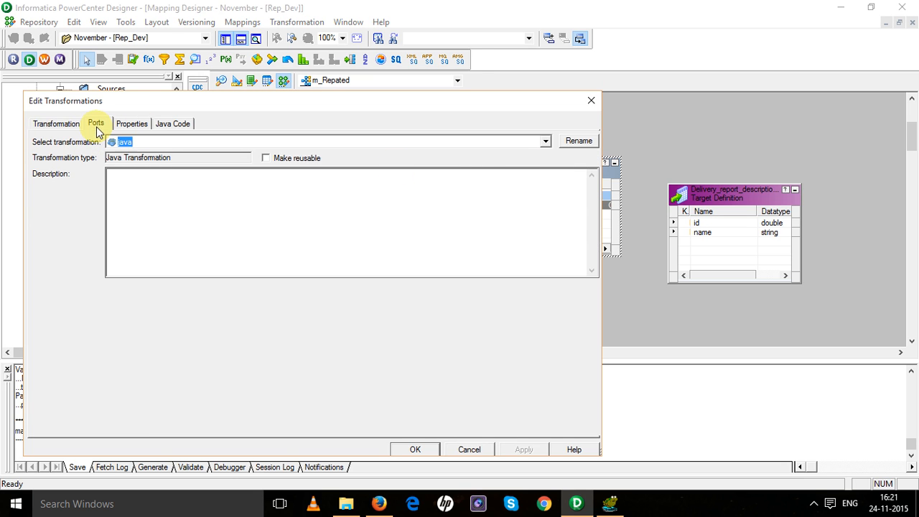
pyautogui.click(95, 122)
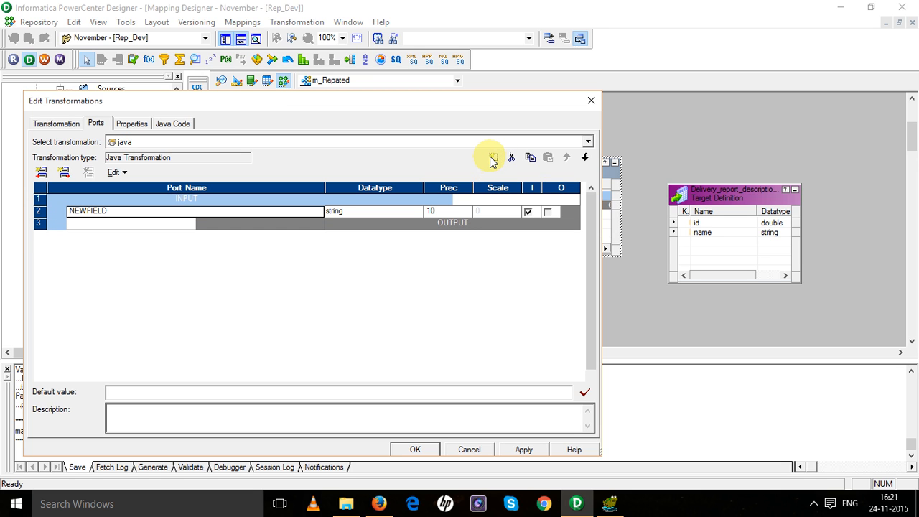
pyautogui.click(41, 171)
pyautogui.write('i')
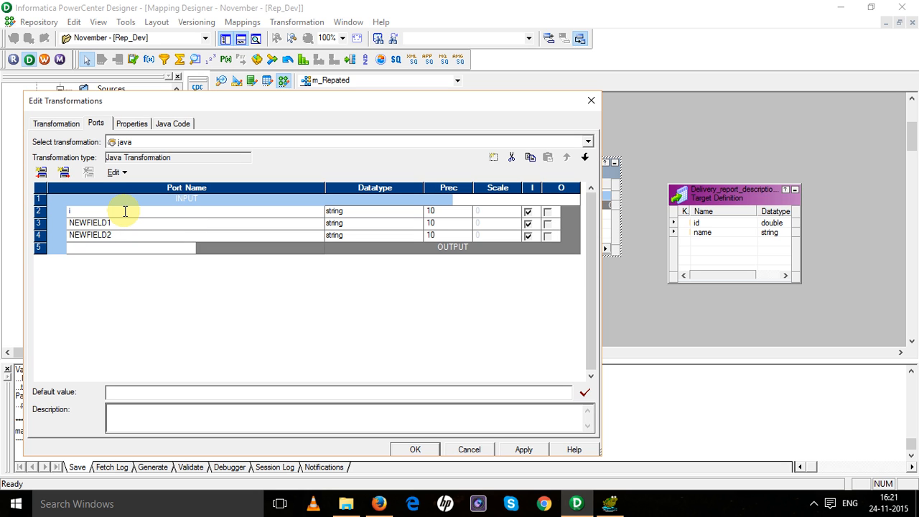
pyautogui.write('_ID')
pyautogui.click(195, 222)
pyautogui.write('i_nam')
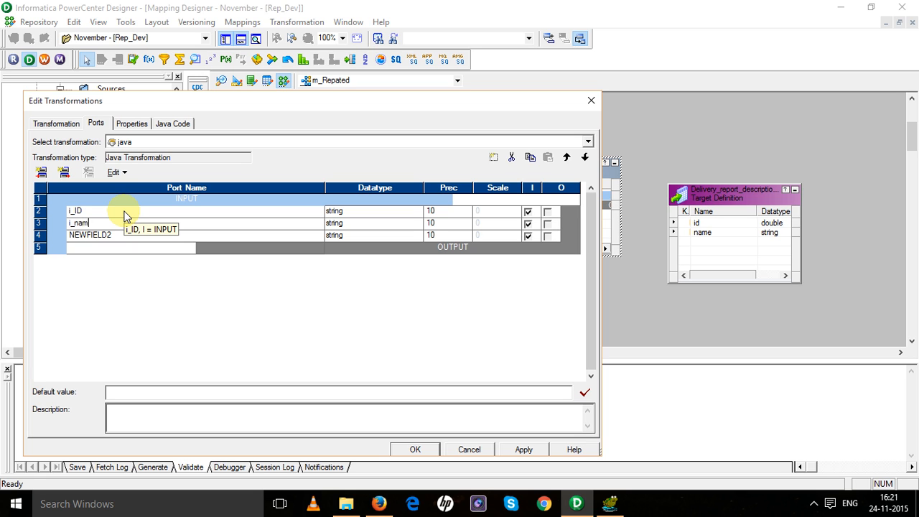
pyautogui.press('BackSpace')
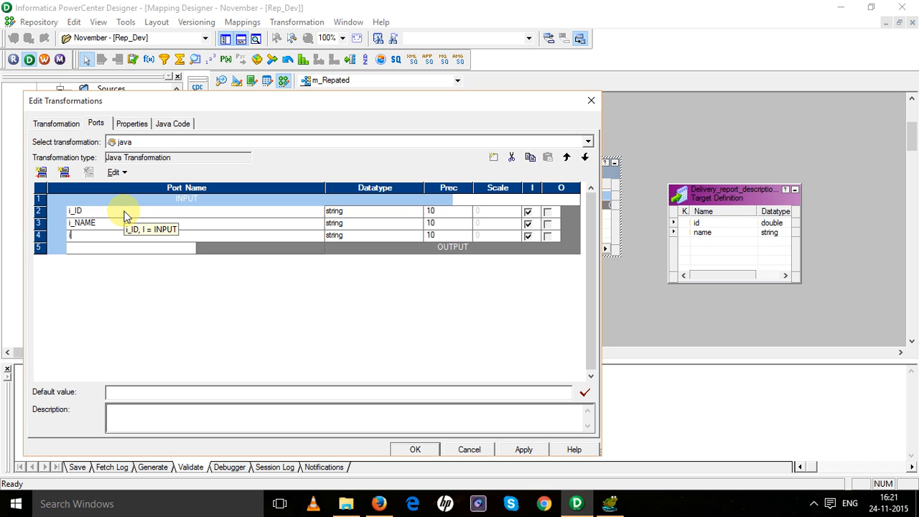
pyautogui.write('_NO')
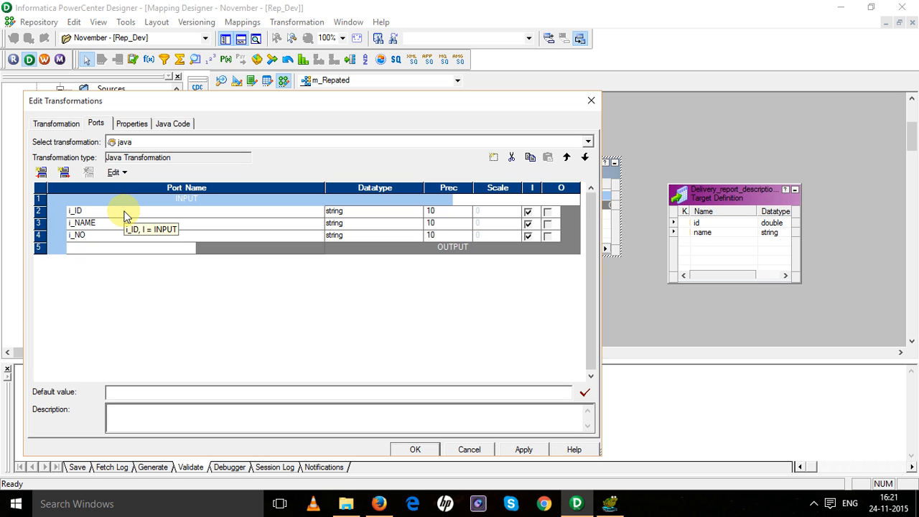
pyautogui.write('_OF_ITEMS')
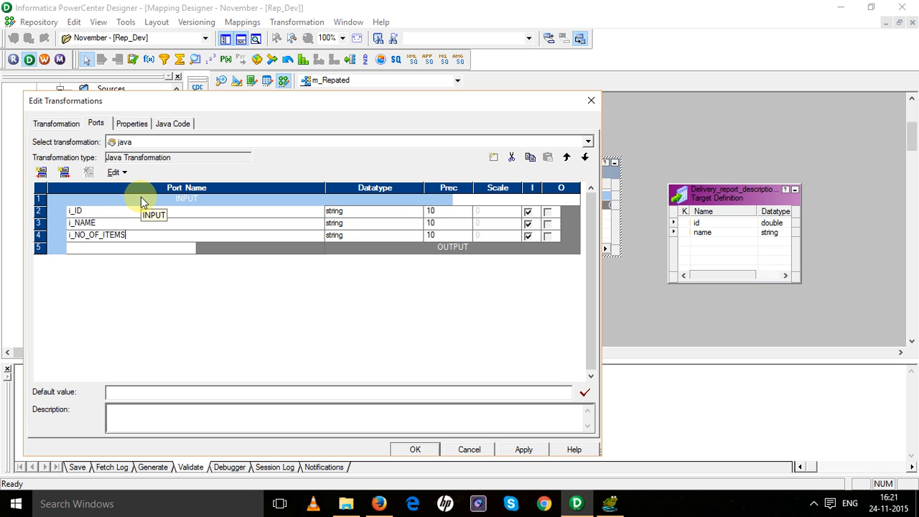
# Set port datatypes to integer and add output ports o_ID and o_NAME
pyautogui.click(374, 235)
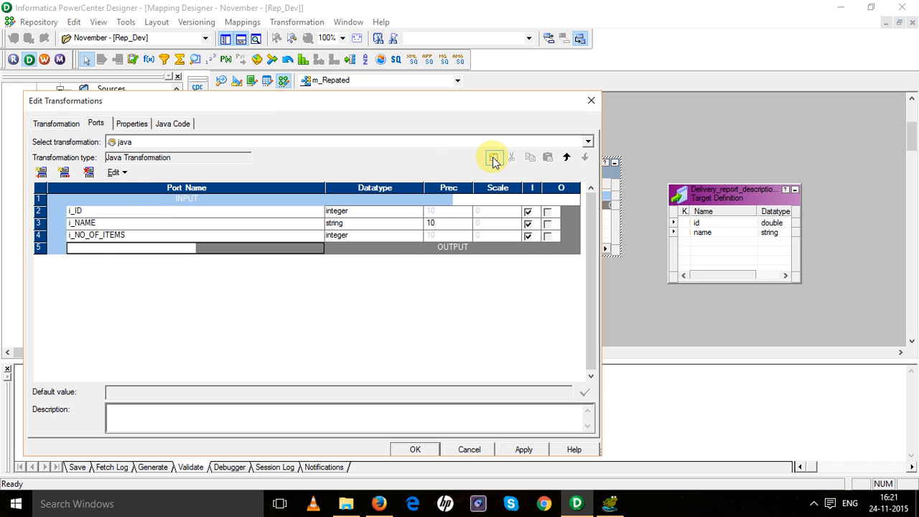
pyautogui.click(493, 156)
pyautogui.write('o_')
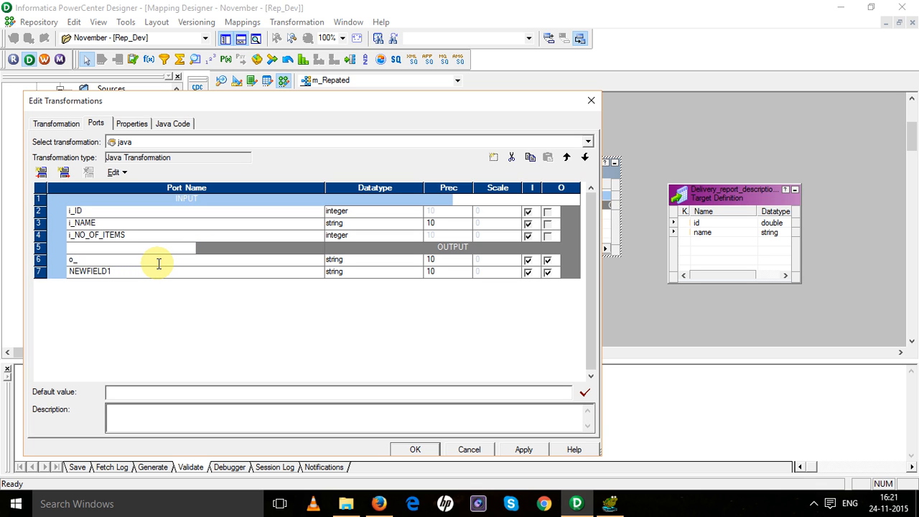
pyautogui.write('ID')
pyautogui.click(195, 272)
pyautogui.write('o_NAME')
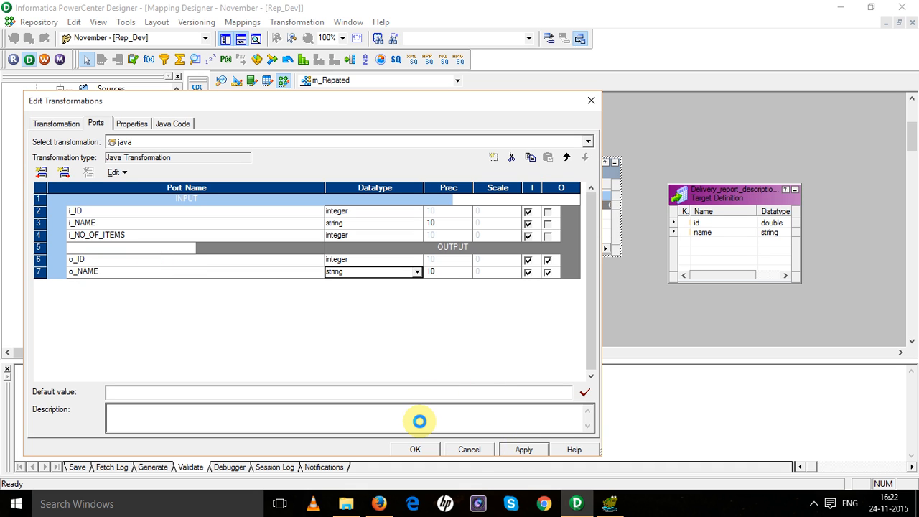
pyautogui.click(172, 123)
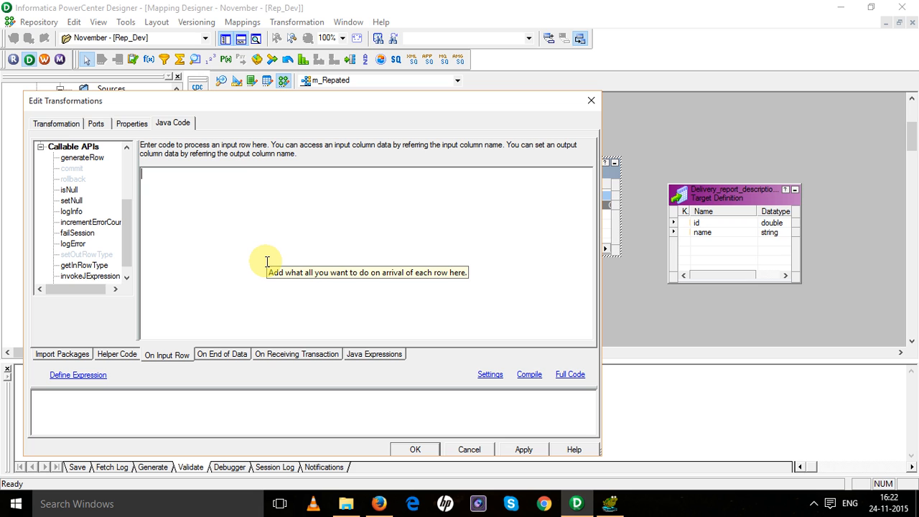
# In On Input Row, declare int i and write for(i=1;i<=i_NO_OF_ITEMS;i++){}
pyautogui.write('int i')
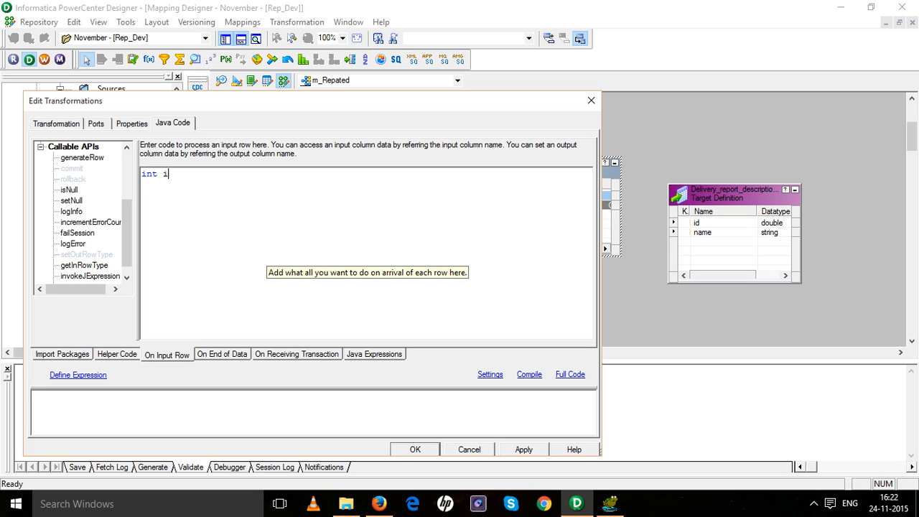
pyautogui.write(';')
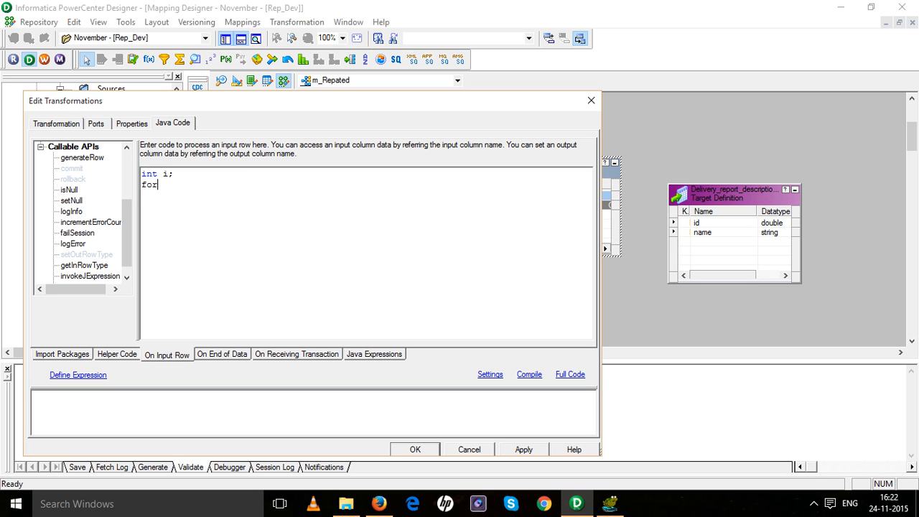
pyautogui.write('(int i')
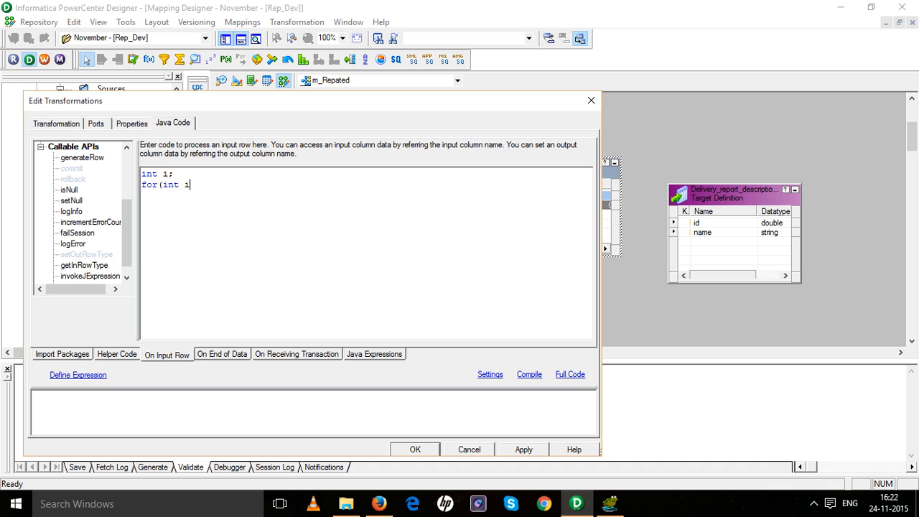
pyautogui.press('BackSpace')
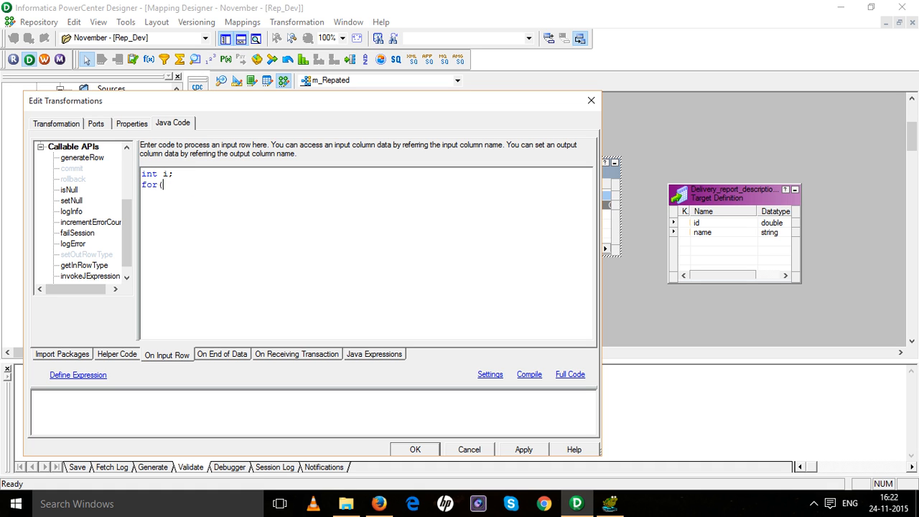
pyautogui.write('i=0')
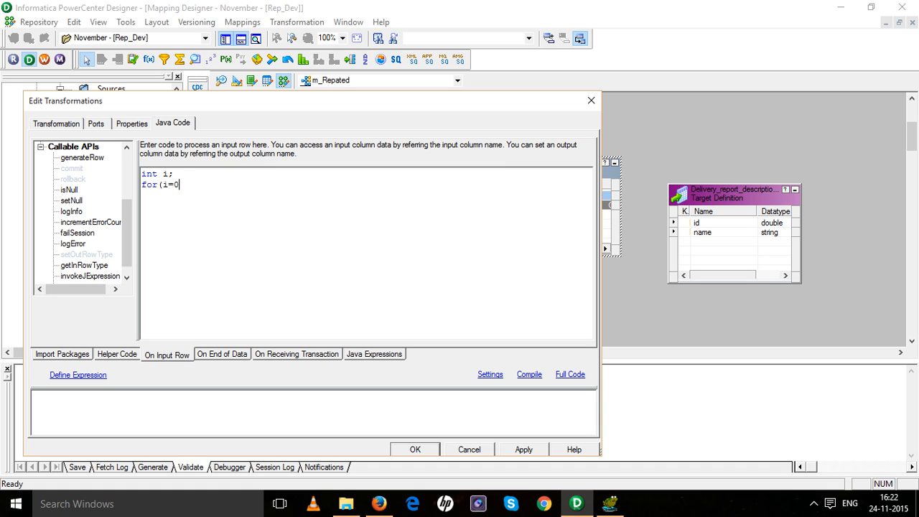
pyautogui.write('11')
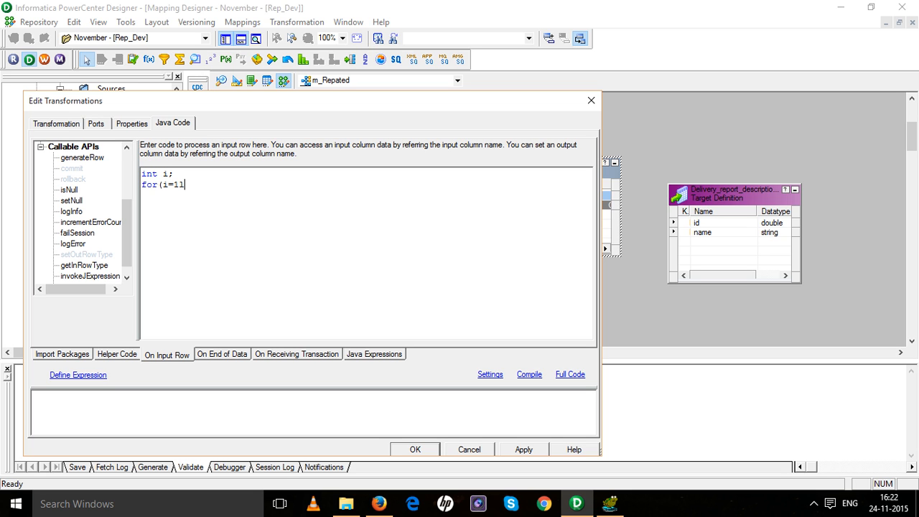
pyautogui.write(';i<')
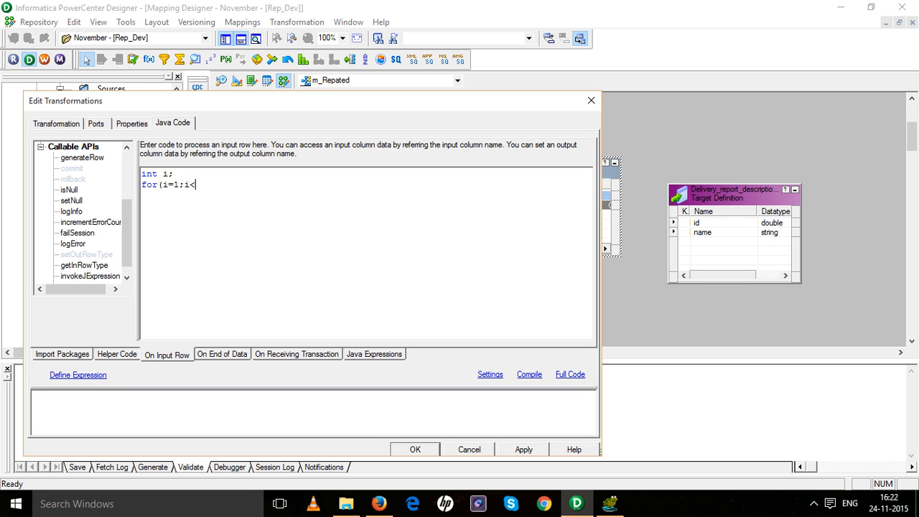
pyautogui.write('=')
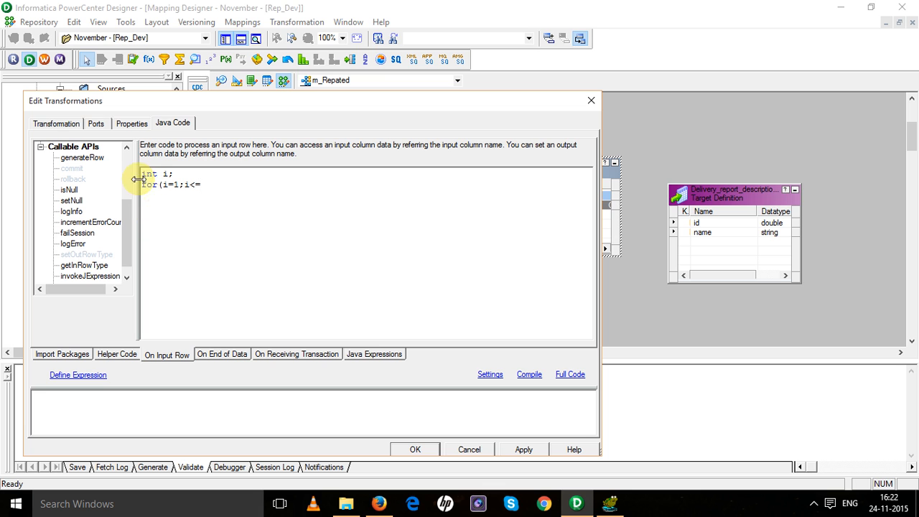
pyautogui.scroll(-3)
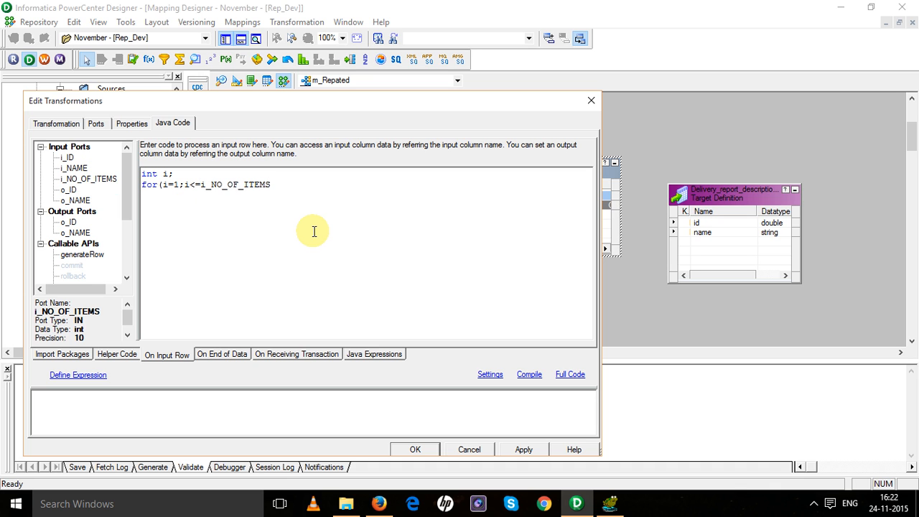
pyautogui.write(';i++)')
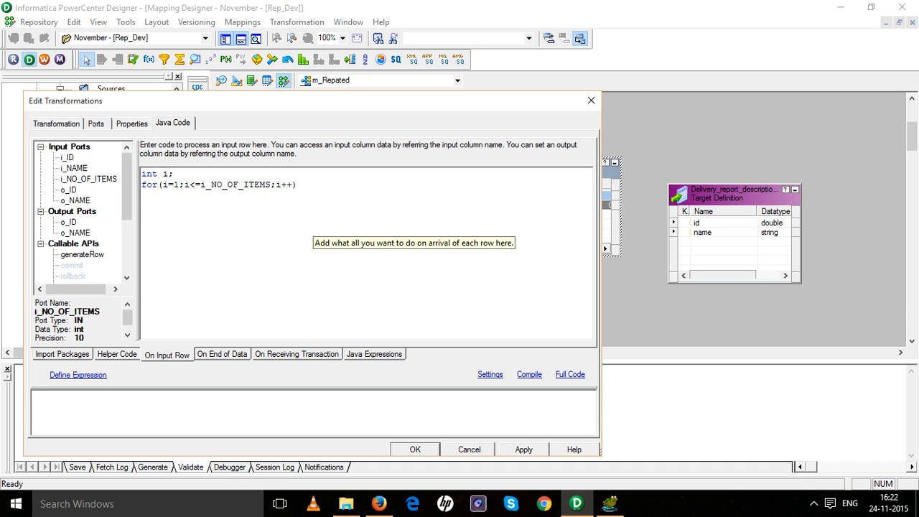
pyautogui.write('{}')
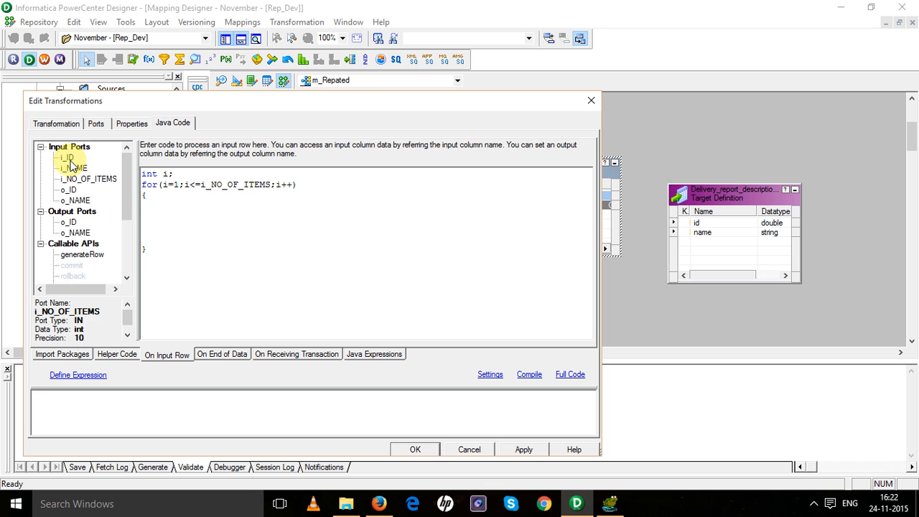
# Fill the loop body with o_ID=i_ID, o_NAME=i_NAME and genrateRow(), then compile
pyautogui.write('o_ID=')
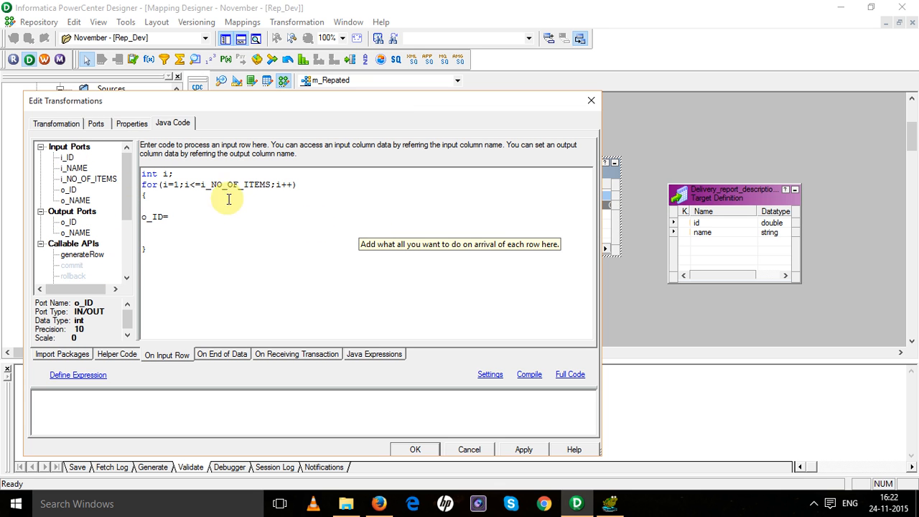
pyautogui.write('i_ID;')
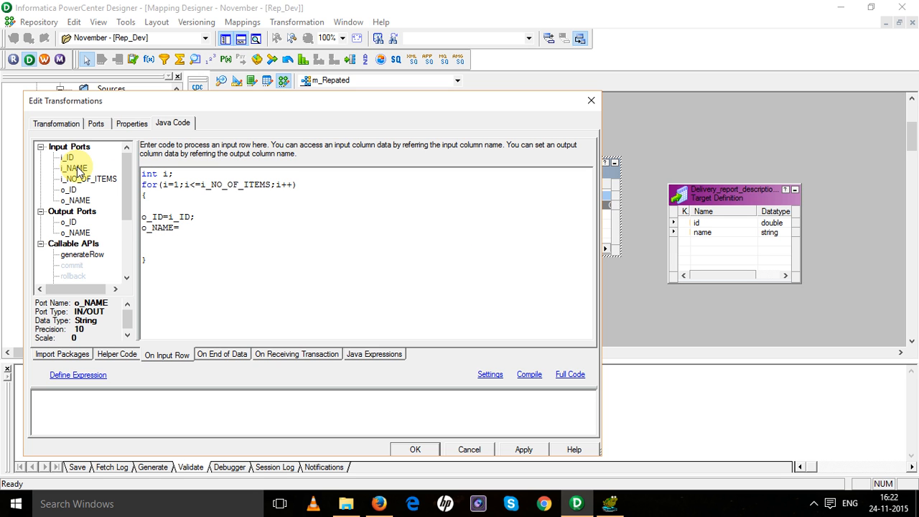
pyautogui.write('i_NAME;')
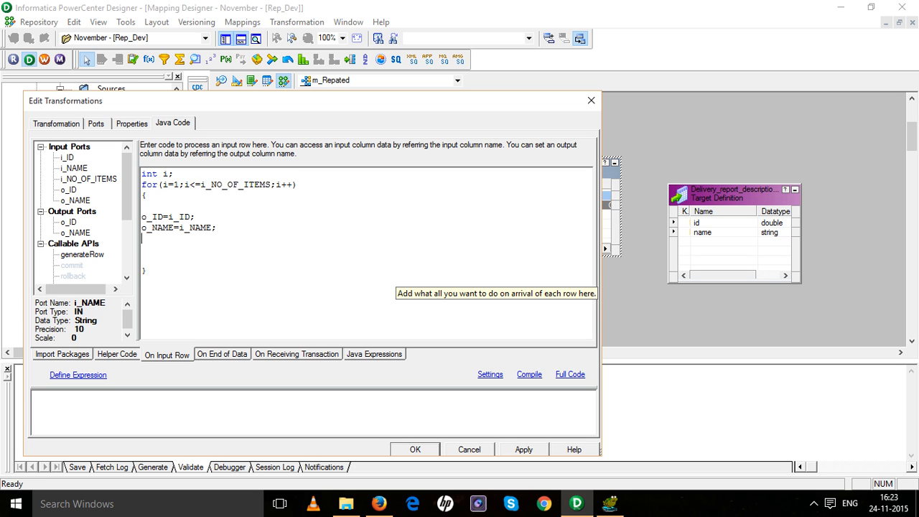
pyautogui.write('genr')
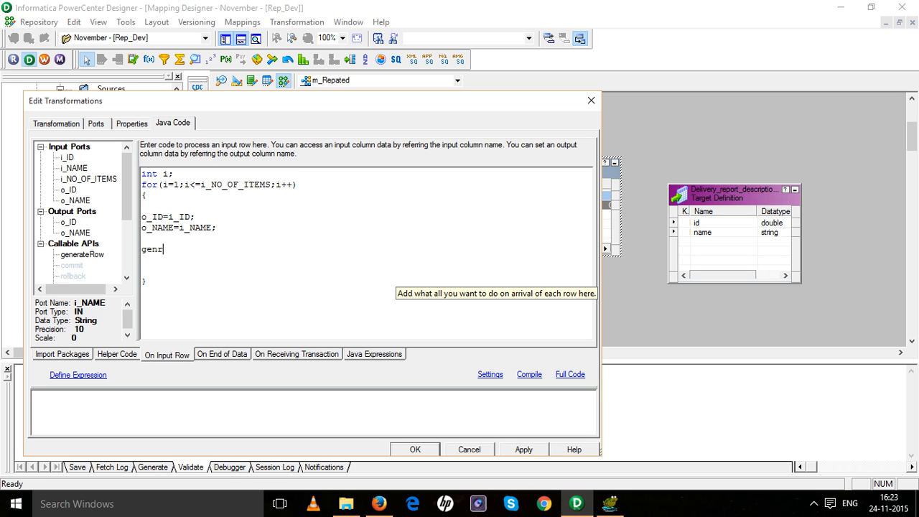
pyautogui.write('ateR')
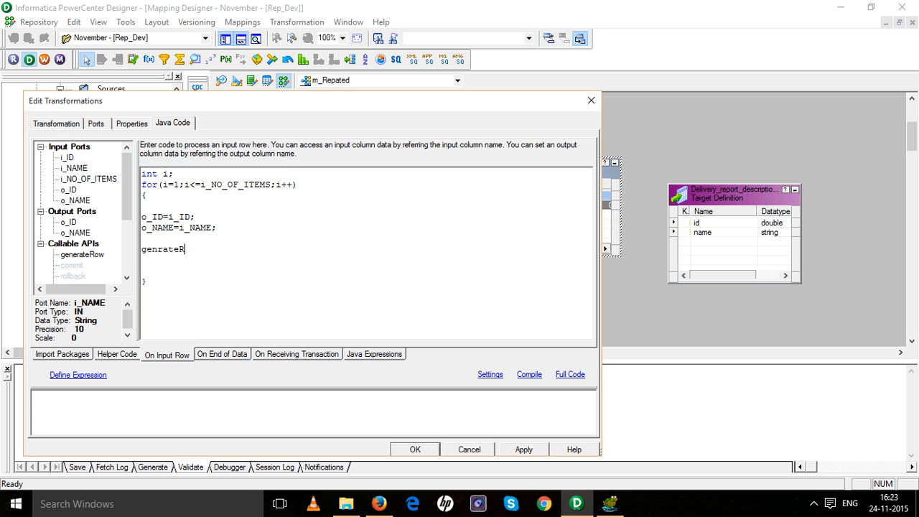
pyautogui.write('ows()')
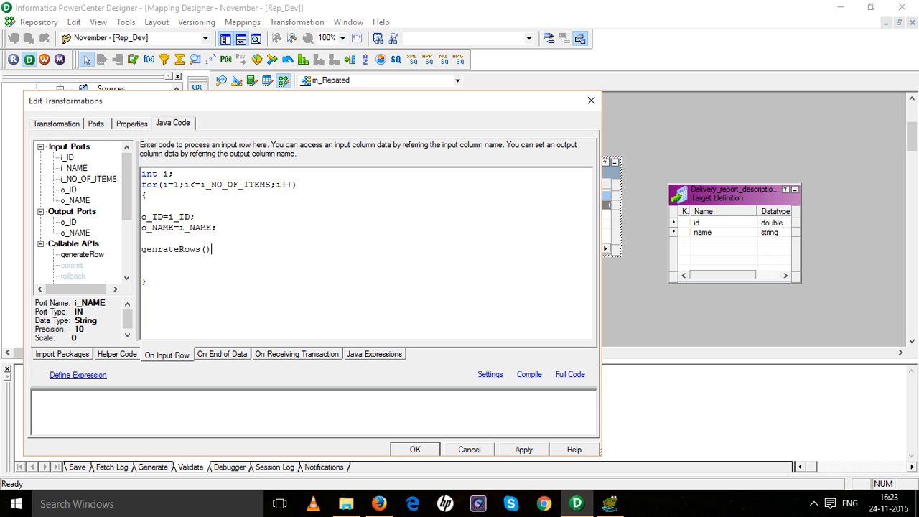
pyautogui.moveTo(246, 260)
pyautogui.write(';')
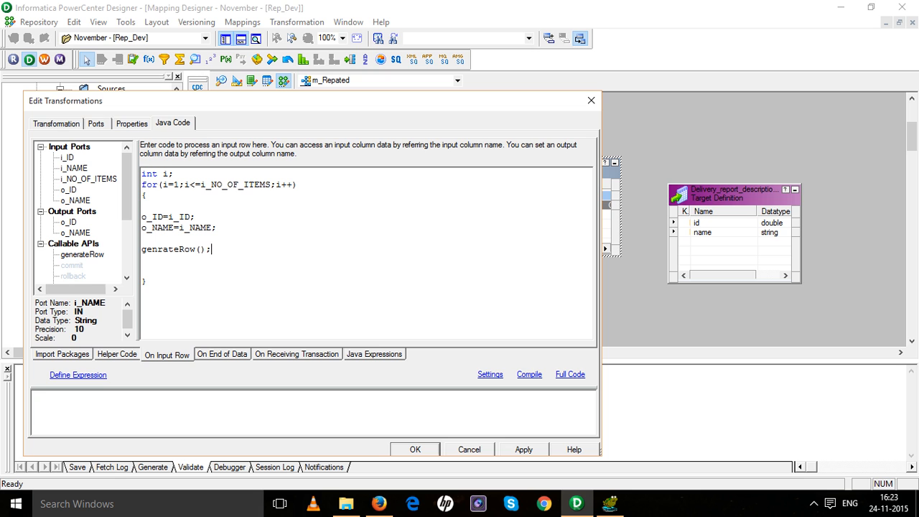
pyautogui.click(529, 374)
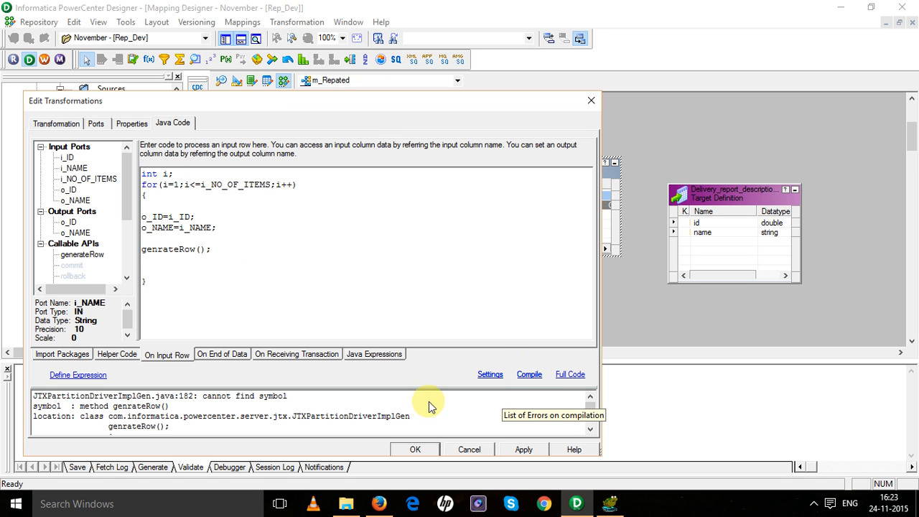
# Review the cannot find symbol error, fix the call to generateRow(), and recompile
pyautogui.click(144, 406)
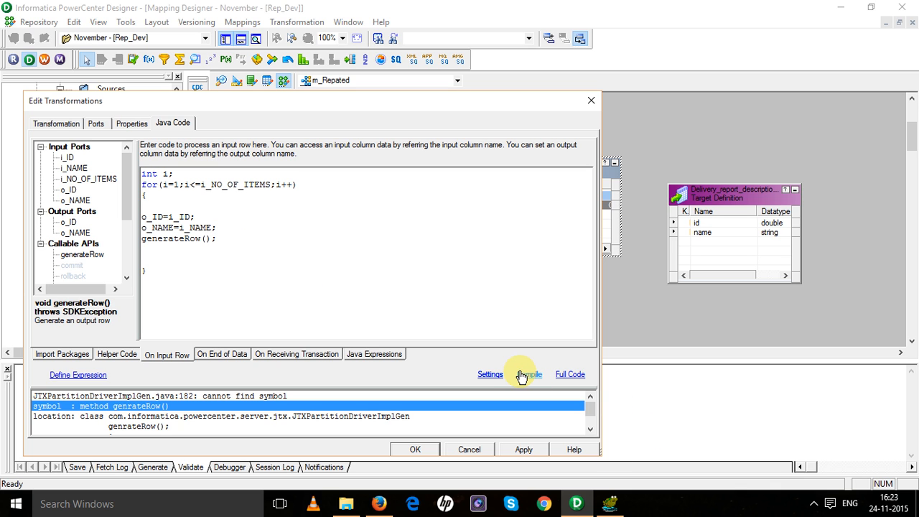
pyautogui.click(529, 374)
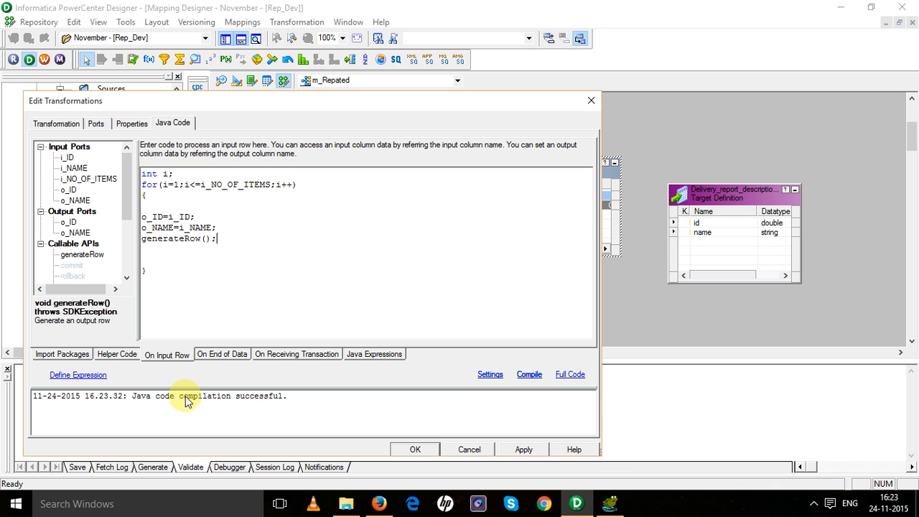
pyautogui.moveTo(424, 413)
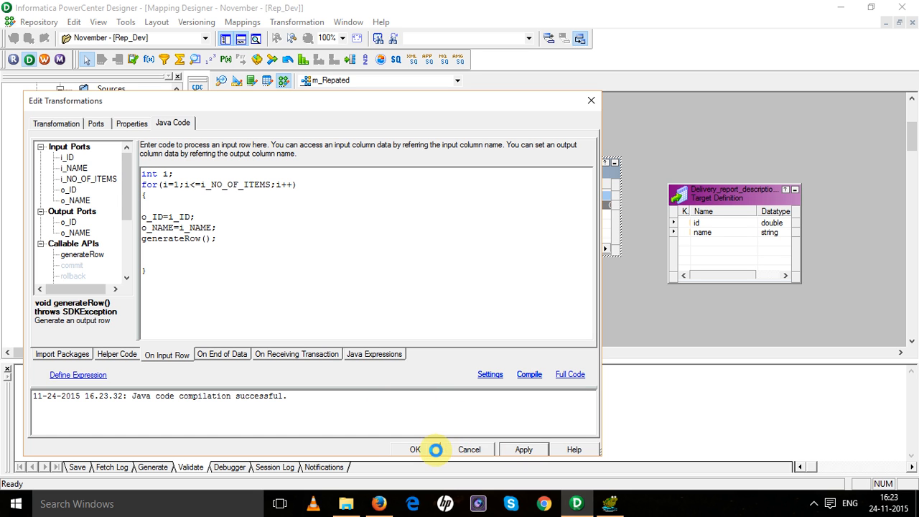
# Save the Java code, link o_ID and o_NAME to the target, and link qualifier ports
pyautogui.click(414, 449)
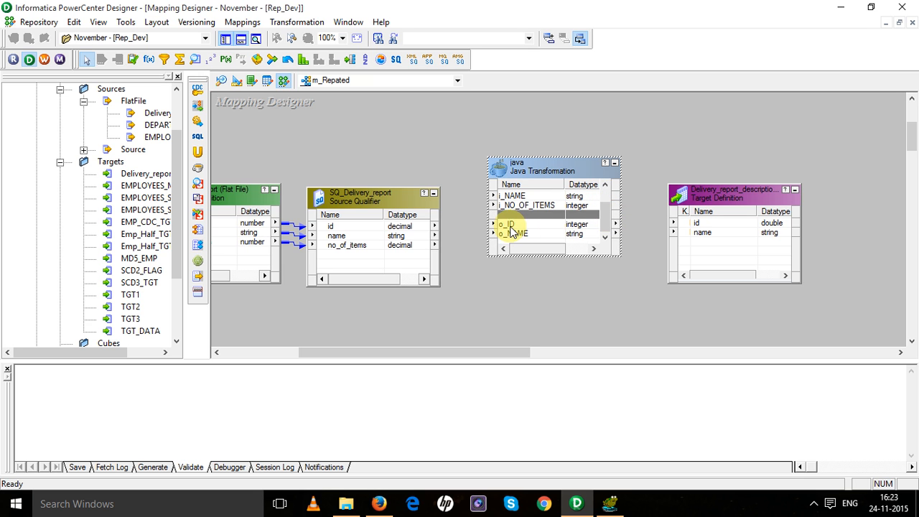
pyautogui.click(512, 224)
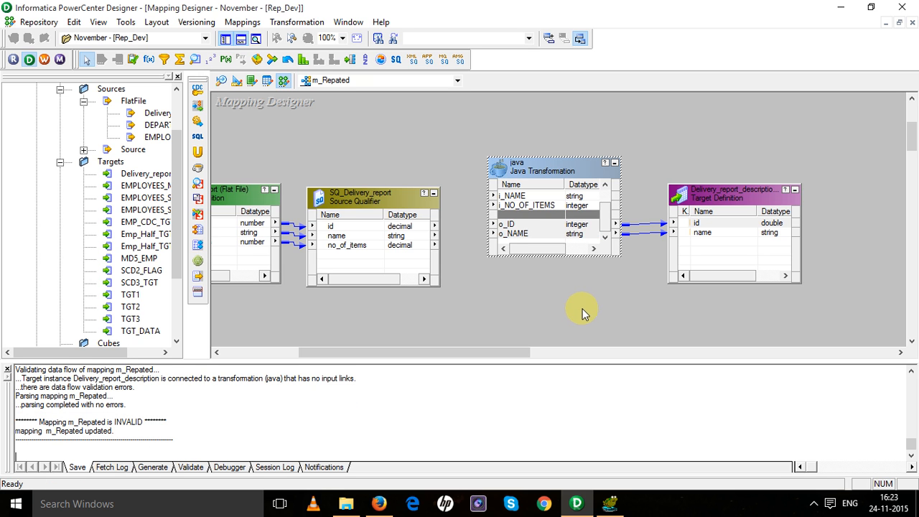
pyautogui.moveTo(553, 318)
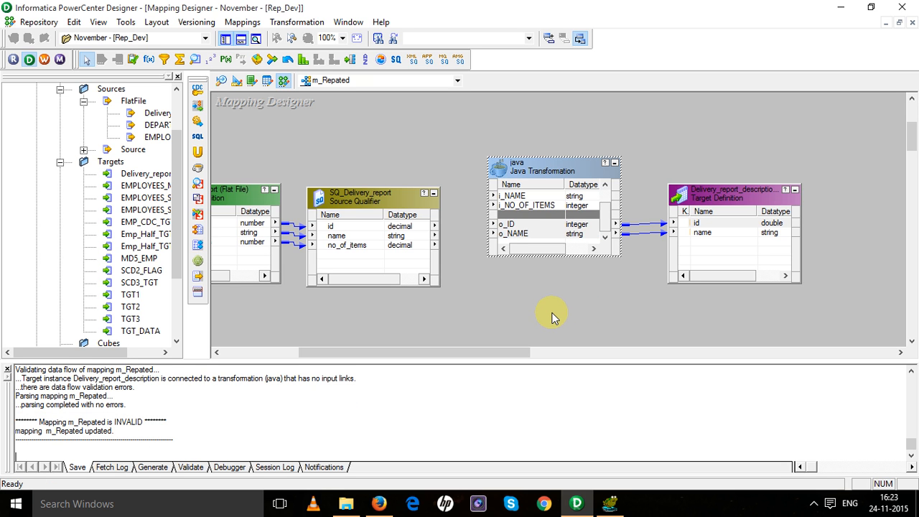
pyautogui.moveTo(546, 315)
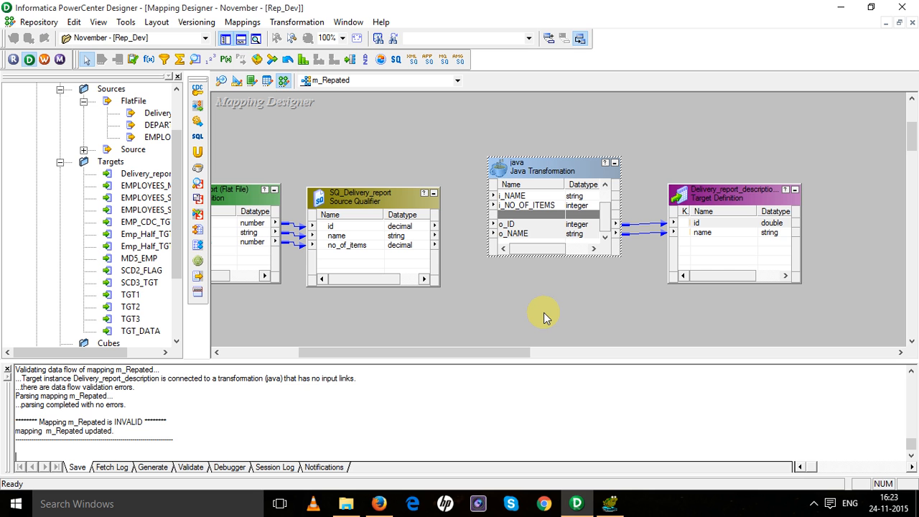
pyautogui.click(542, 170)
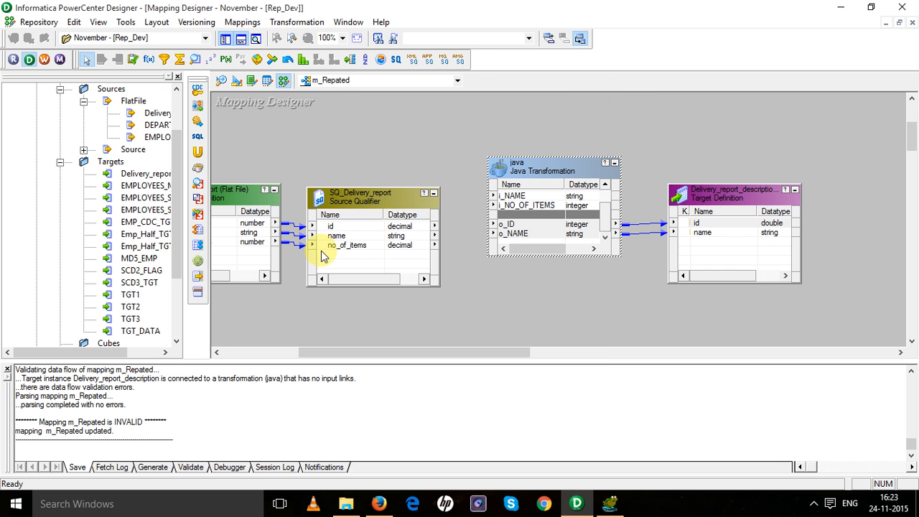
pyautogui.click(330, 226)
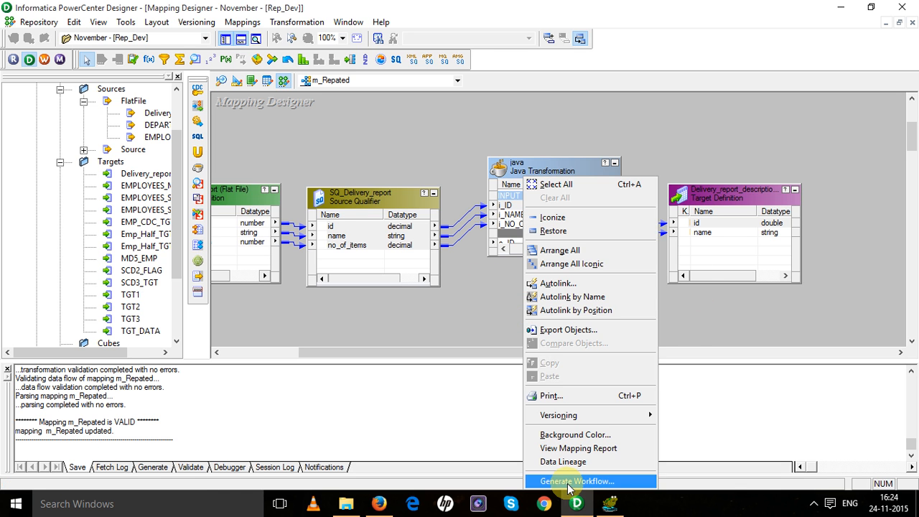
# Generate wf_m_Repated and s_m_Repated on Rep_Int with default prefixes, saving to the repository
pyautogui.click(577, 480)
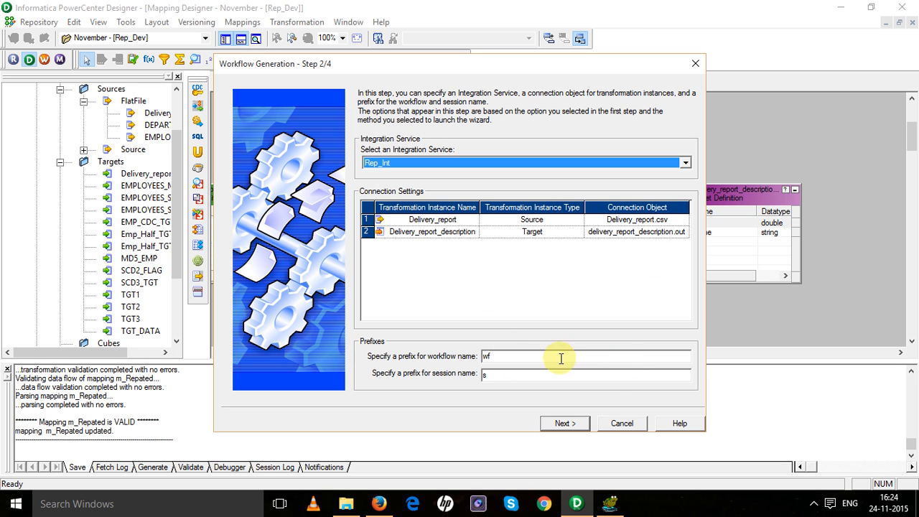
pyautogui.moveTo(592, 231)
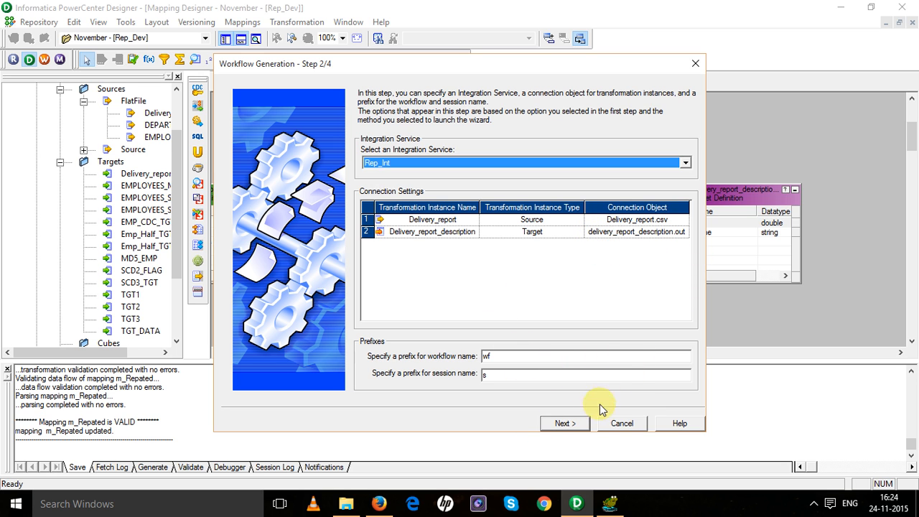
pyautogui.click(565, 423)
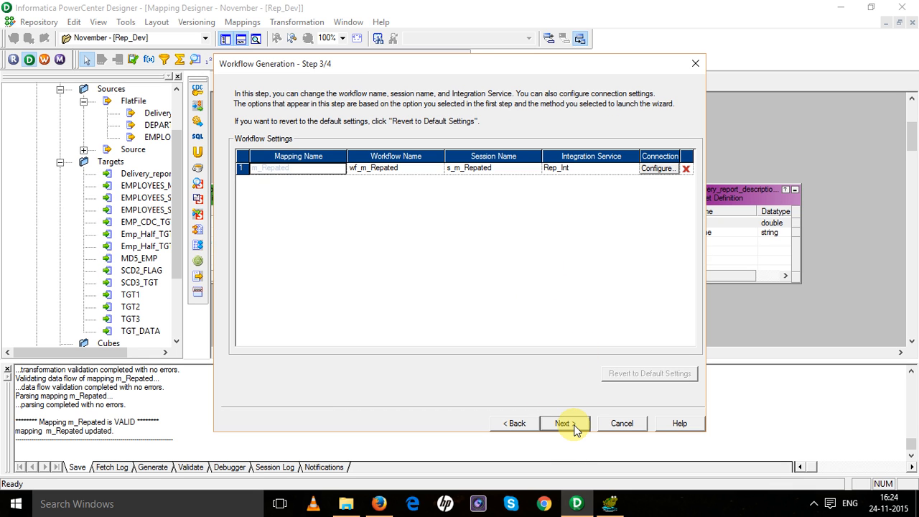
pyautogui.click(564, 423)
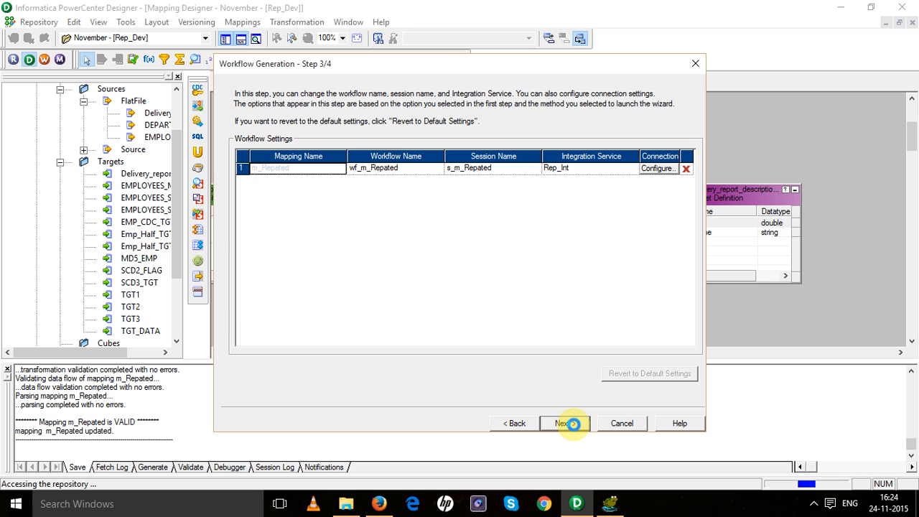
pyautogui.click(565, 423)
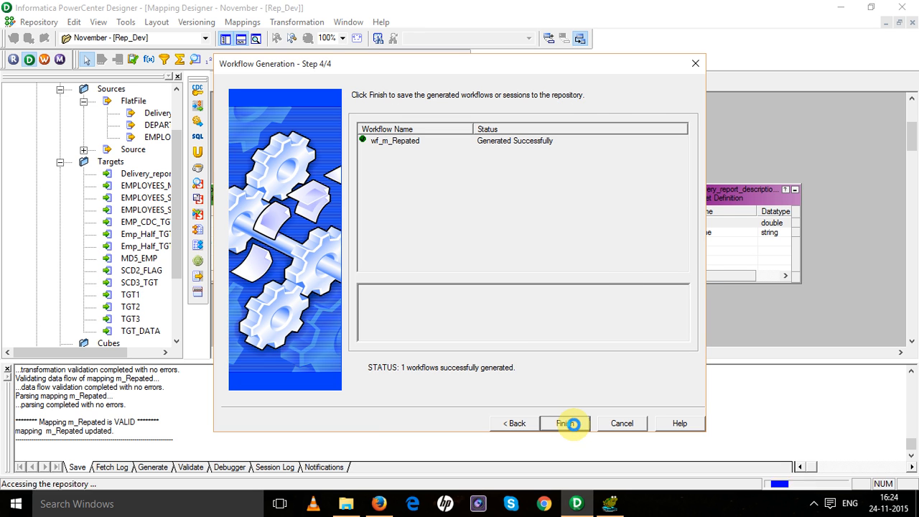
pyautogui.click(566, 423)
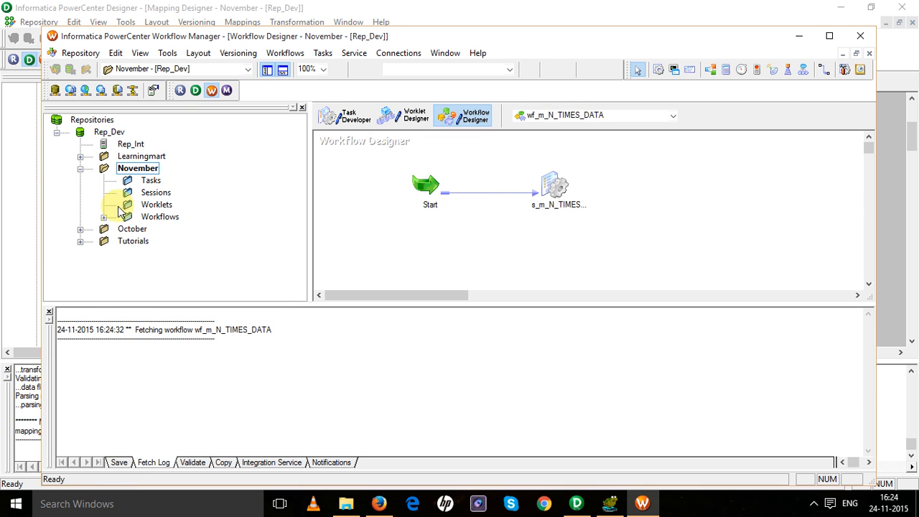
# Check the TgtFiles output folder, then reopen wf_m_Repated in Workflow Manager
pyautogui.click(104, 216)
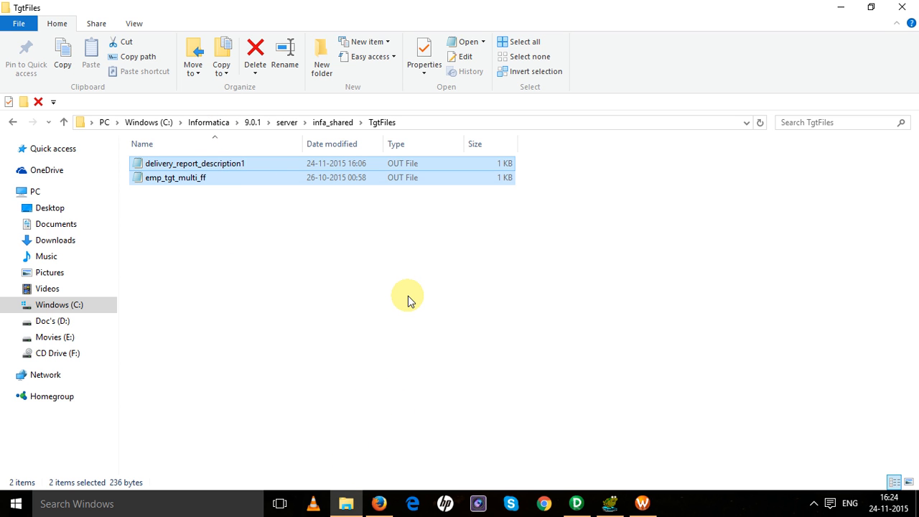
pyautogui.click(255, 54)
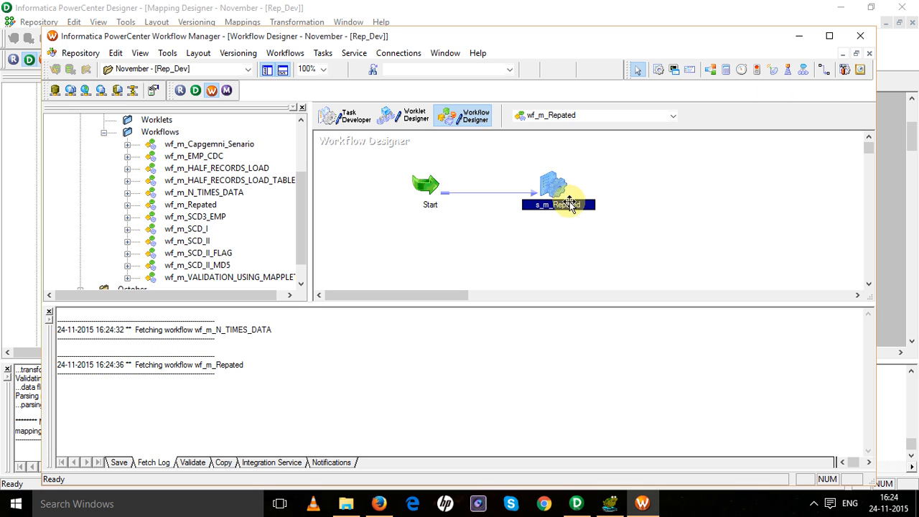
pyautogui.moveTo(551, 183)
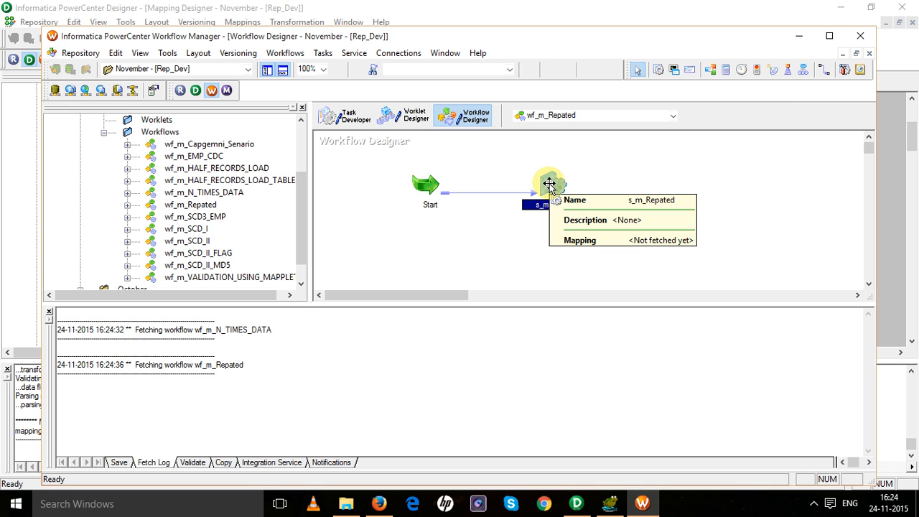
# Start wf_m_Repated from the s_m_Repated session using Start Workflow From Task
pyautogui.rightClick(549, 183)
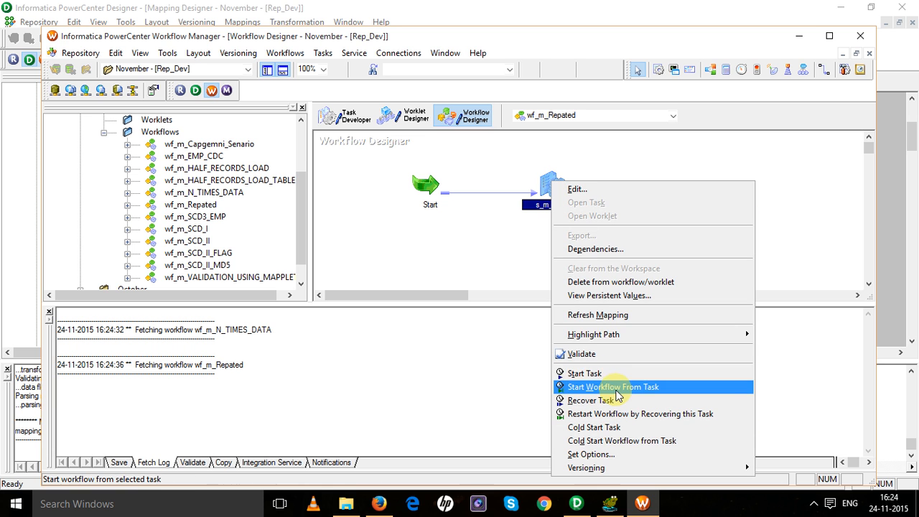
pyautogui.moveTo(614, 389)
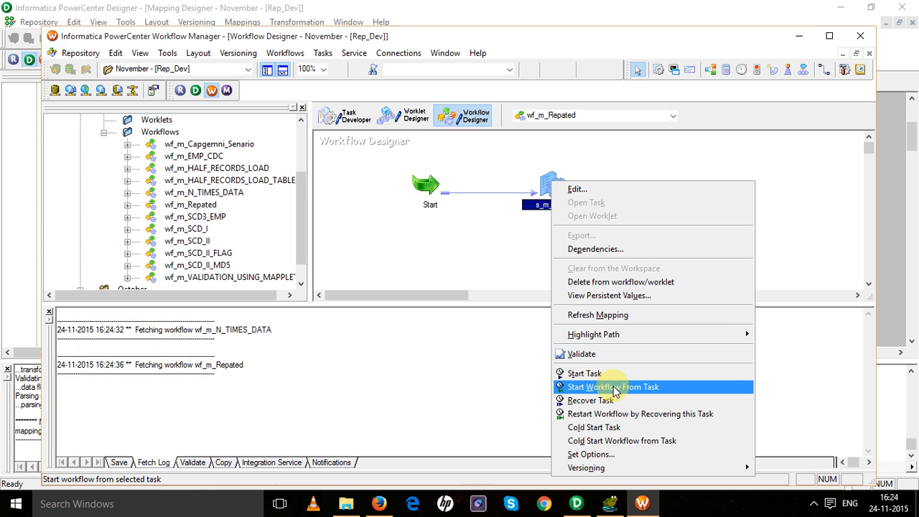
pyautogui.click(613, 387)
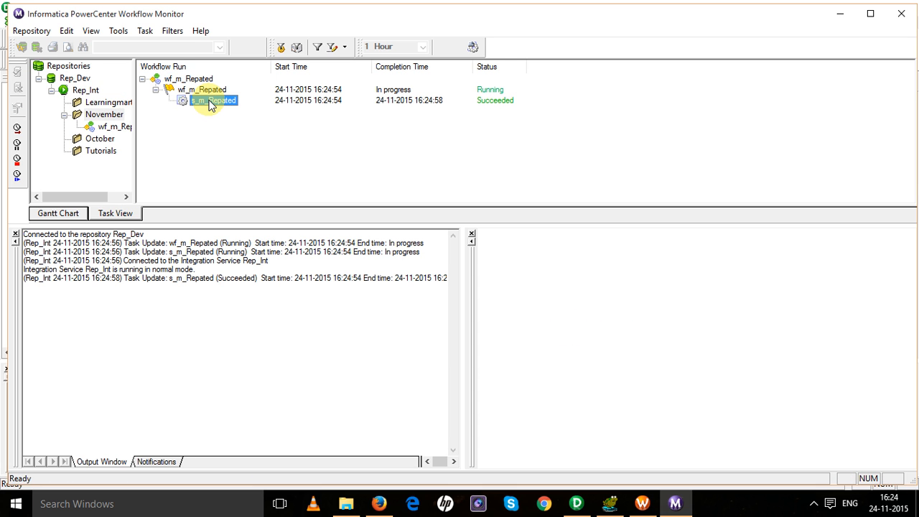
# Review s_m_Repated run details showing 4 source rows and 10 target rows
pyautogui.rightClick(208, 99)
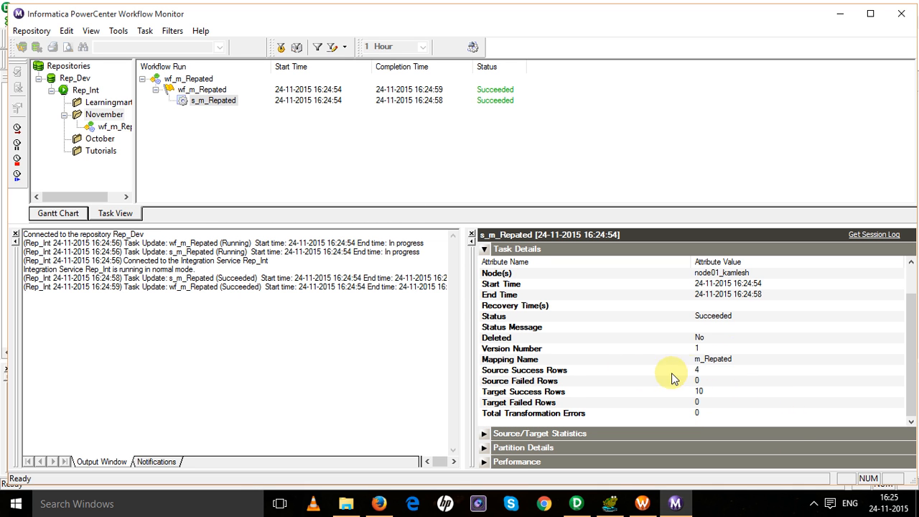
pyautogui.moveTo(774, 379)
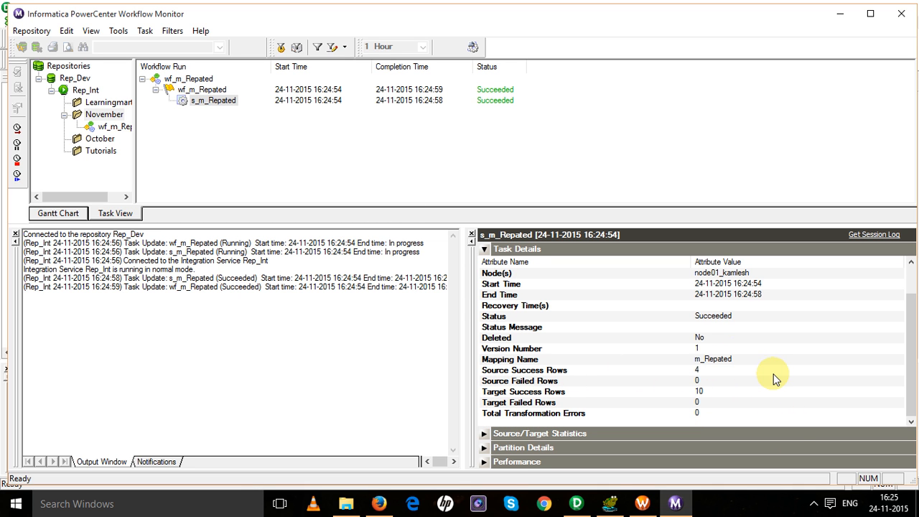
pyautogui.click(523, 391)
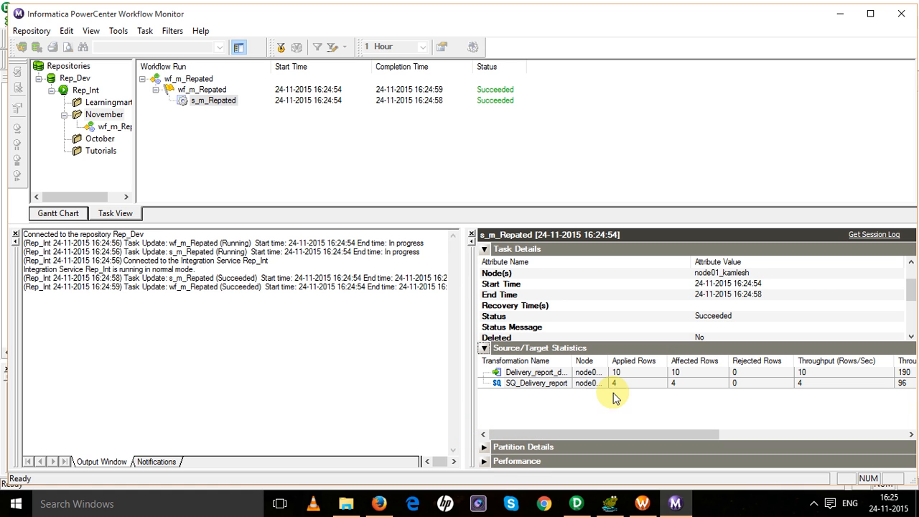
pyautogui.moveTo(688, 388)
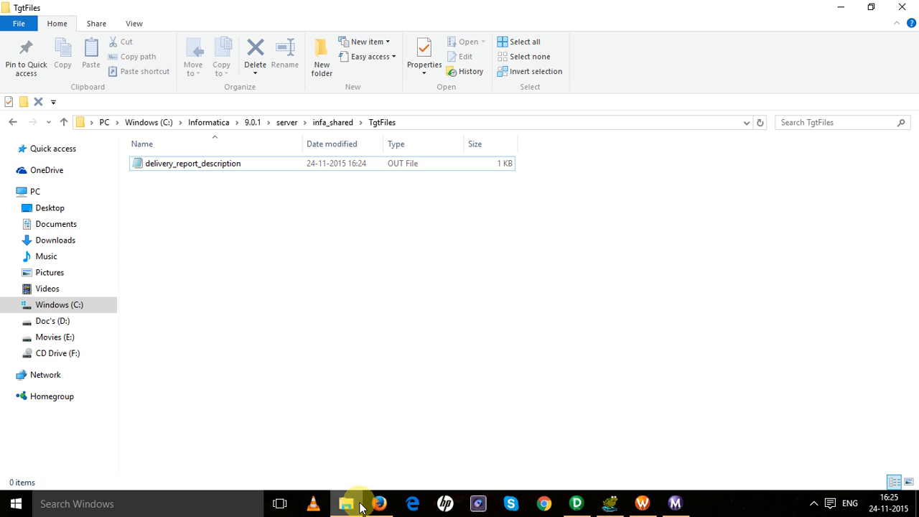
# Open delivery_report_description in Notepad and inspect its ten repeated rows
pyautogui.click(193, 163)
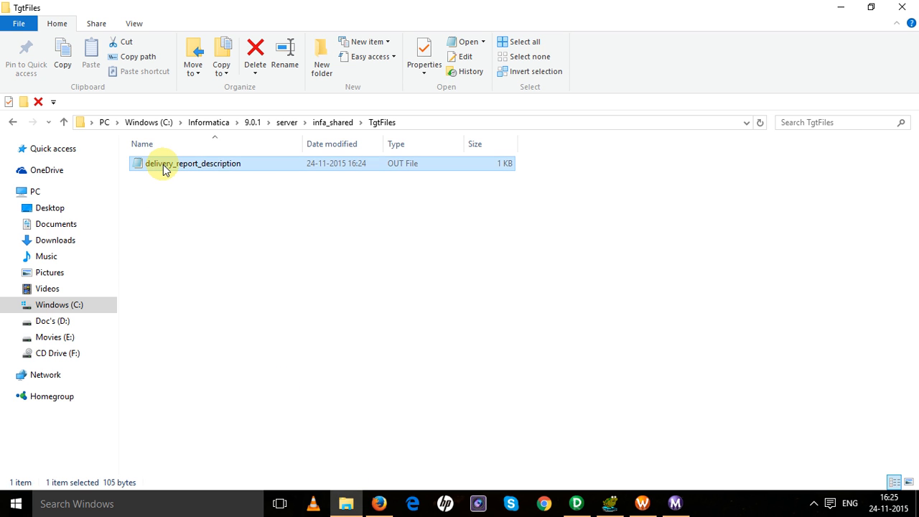
pyautogui.doubleClick(193, 163)
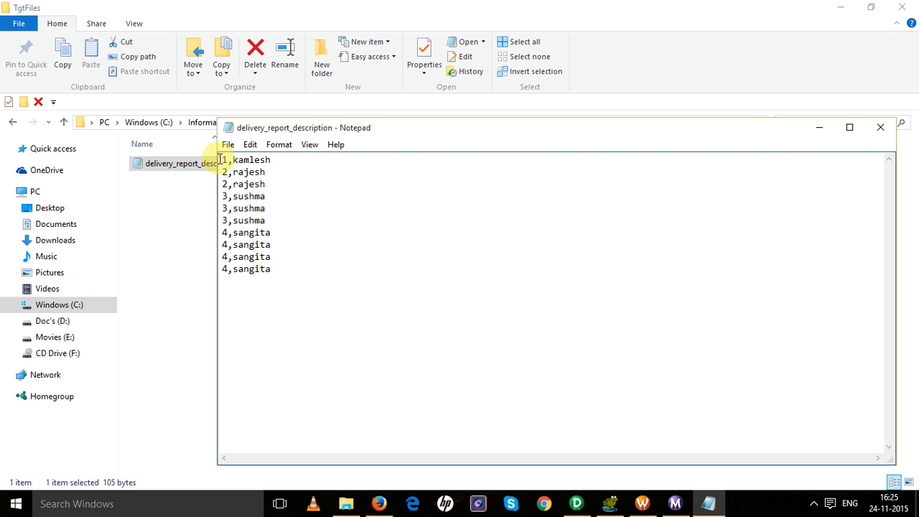
pyautogui.doubleClick(248, 160)
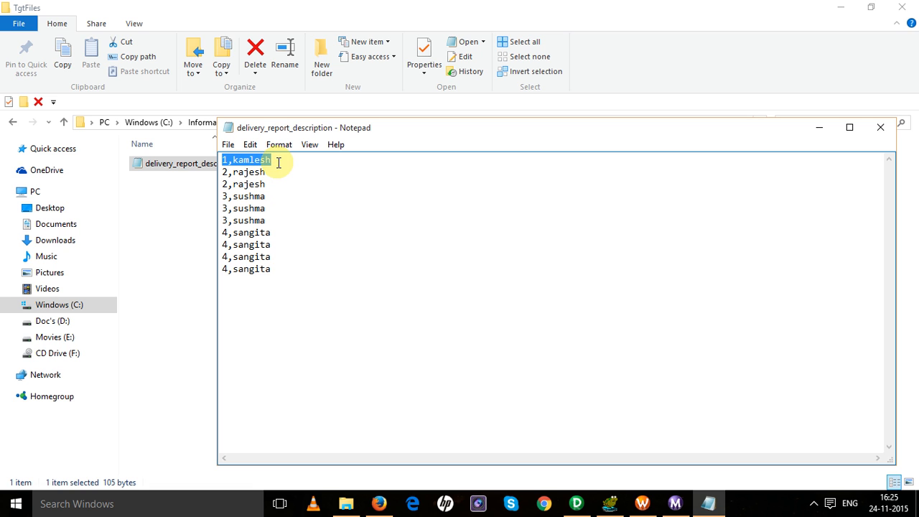
pyautogui.click(272, 159)
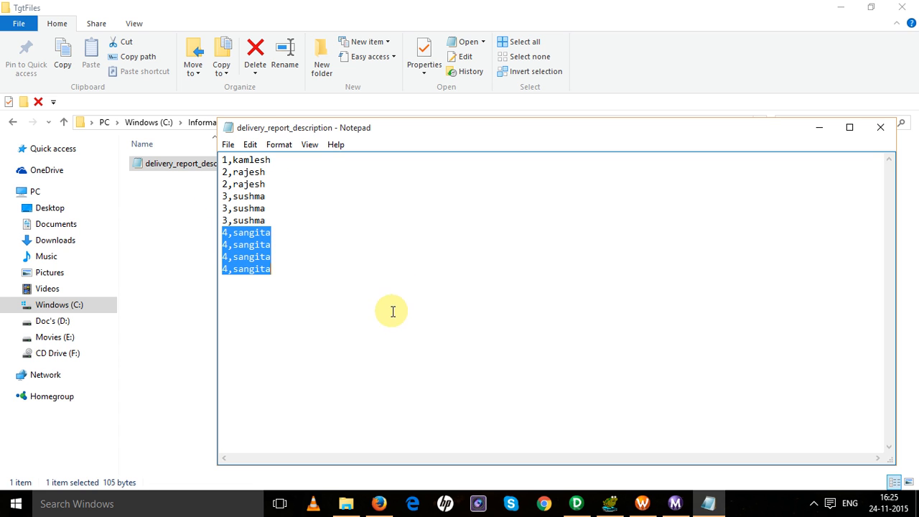
pyautogui.moveTo(681, 503)
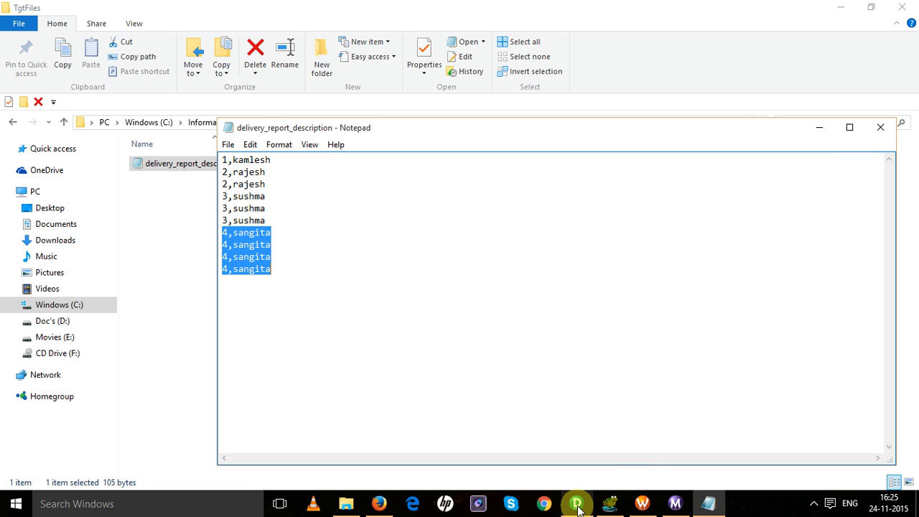
pyautogui.moveTo(576, 502)
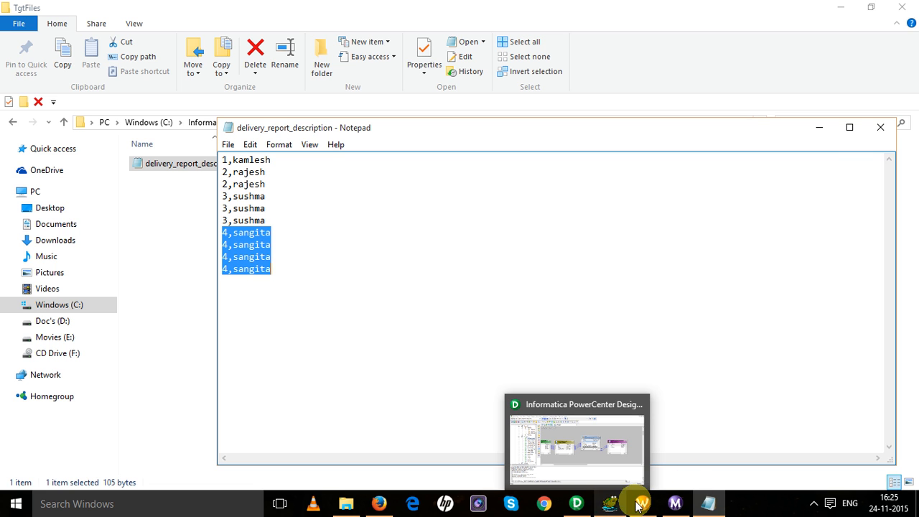